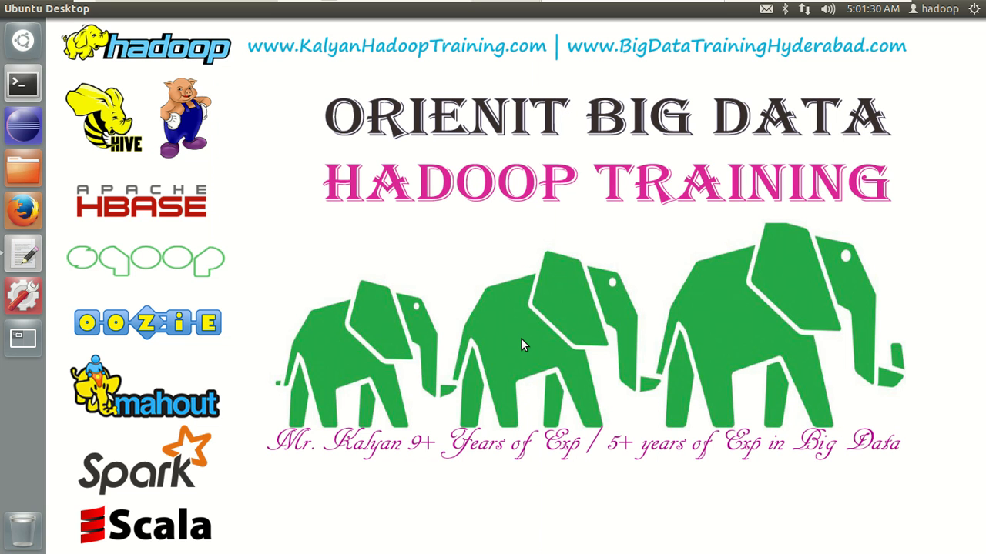
mouse_move(54, 235)
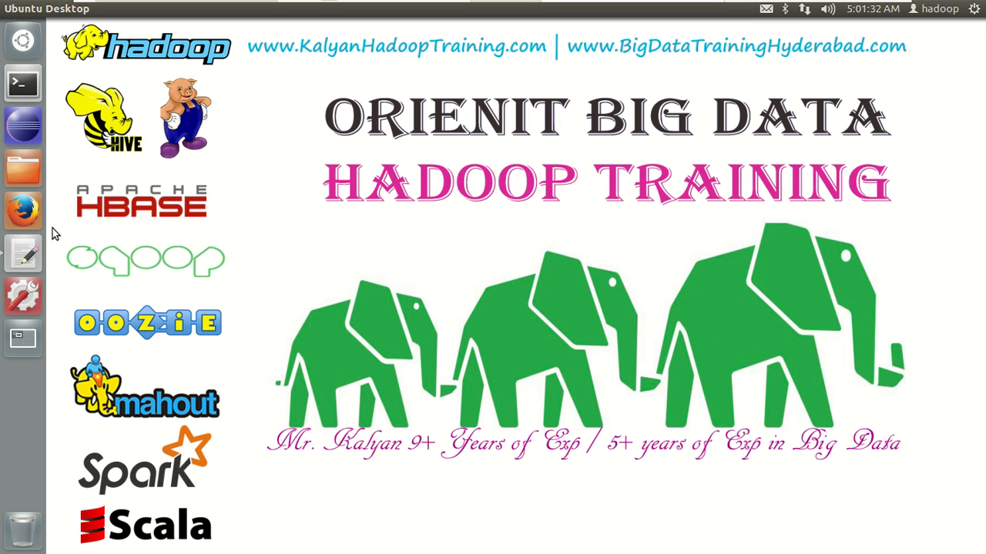
mouse_move(23, 212)
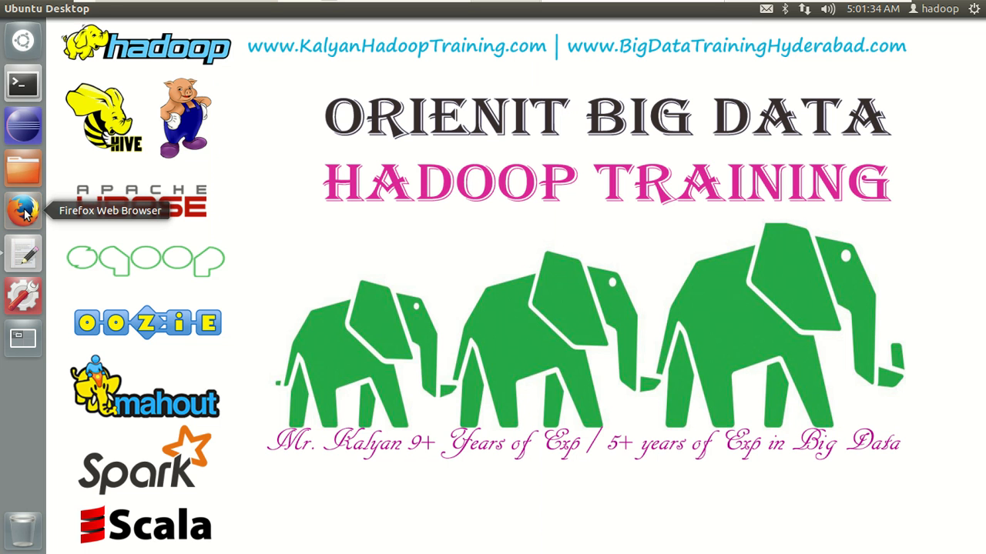
- Launch Firefox and run a Google search for 'apache mirrors'
click(23, 210)
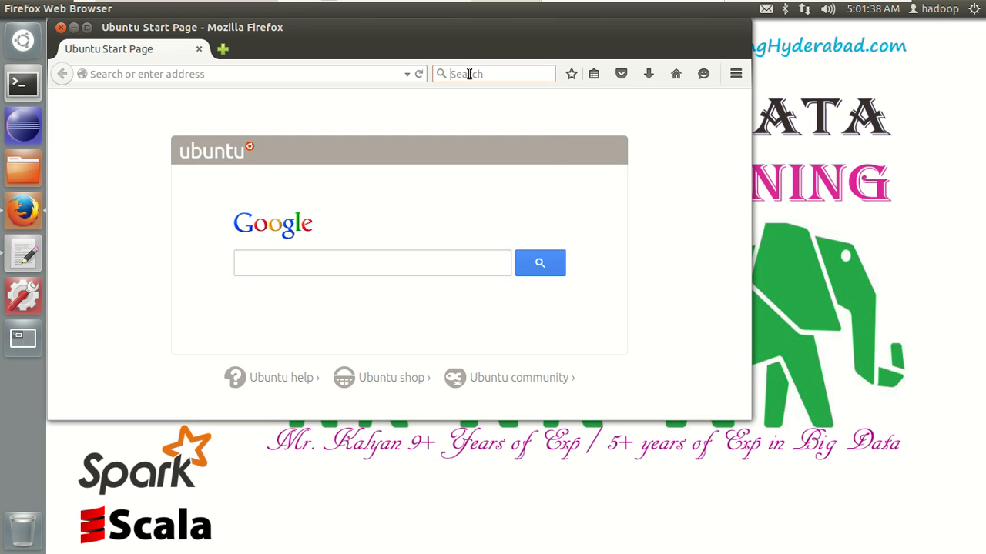
text(apache mir)
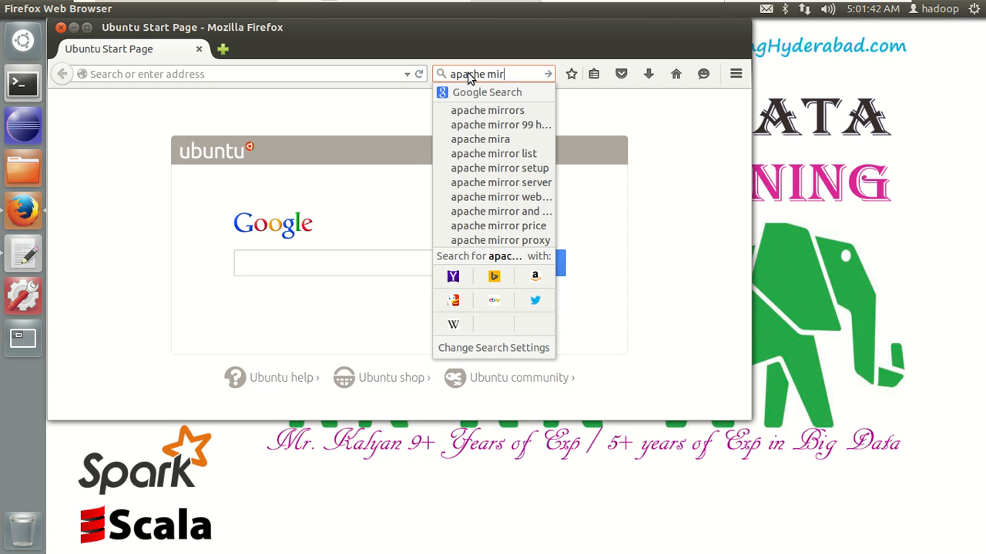
click(487, 110)
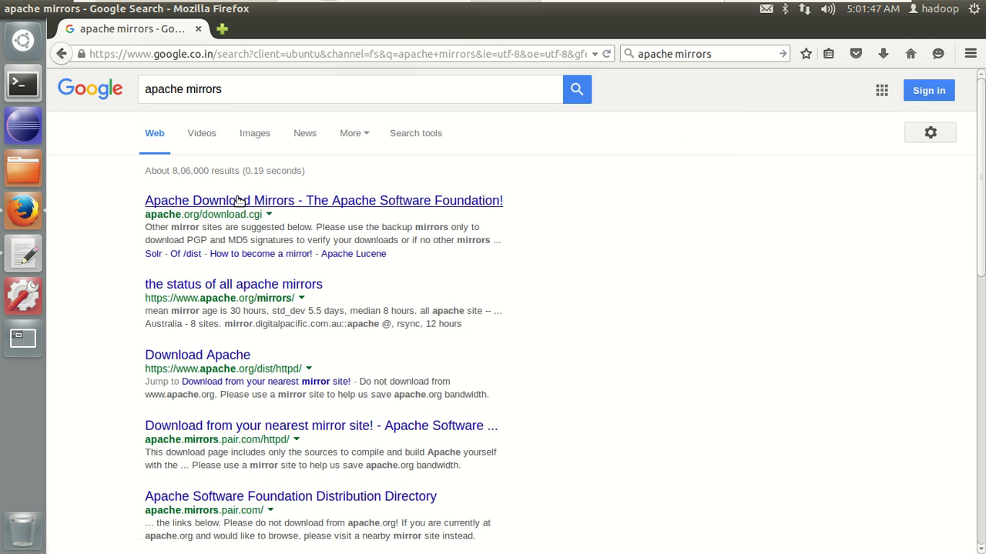
click(322, 200)
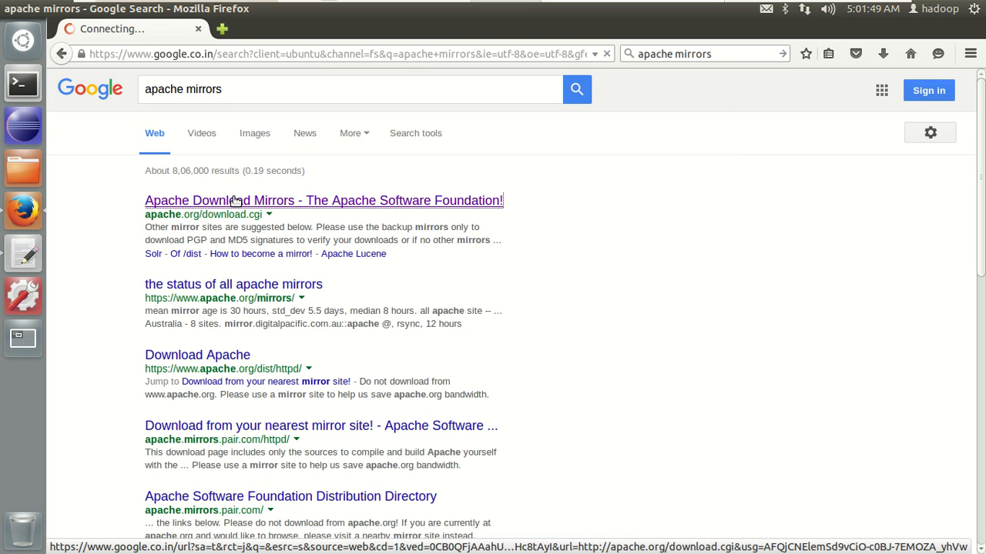
click(324, 200)
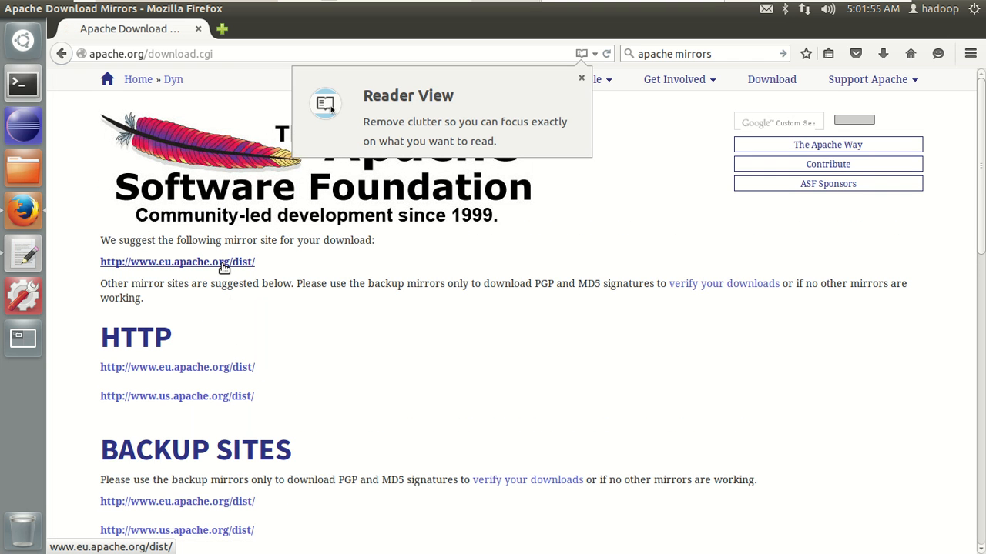
click(177, 262)
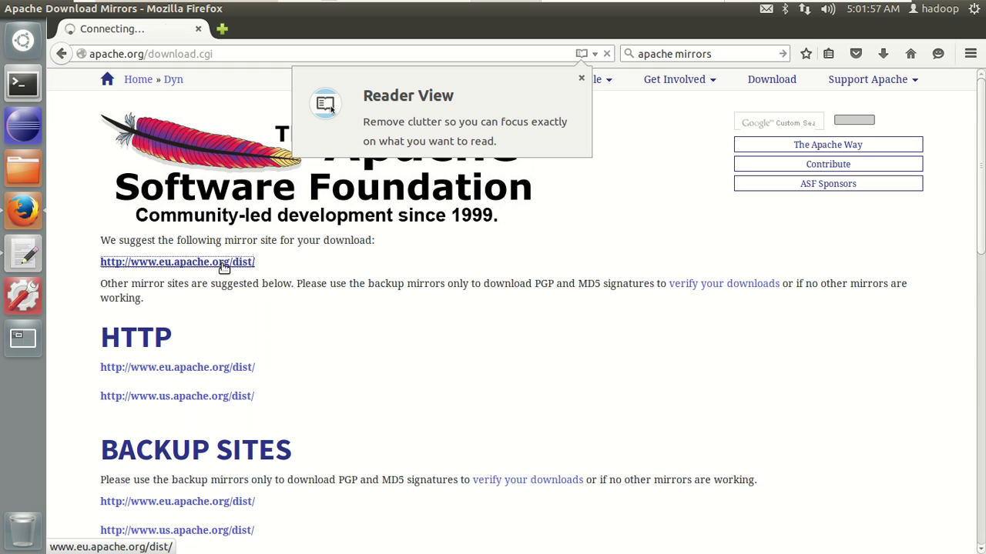
click(177, 262)
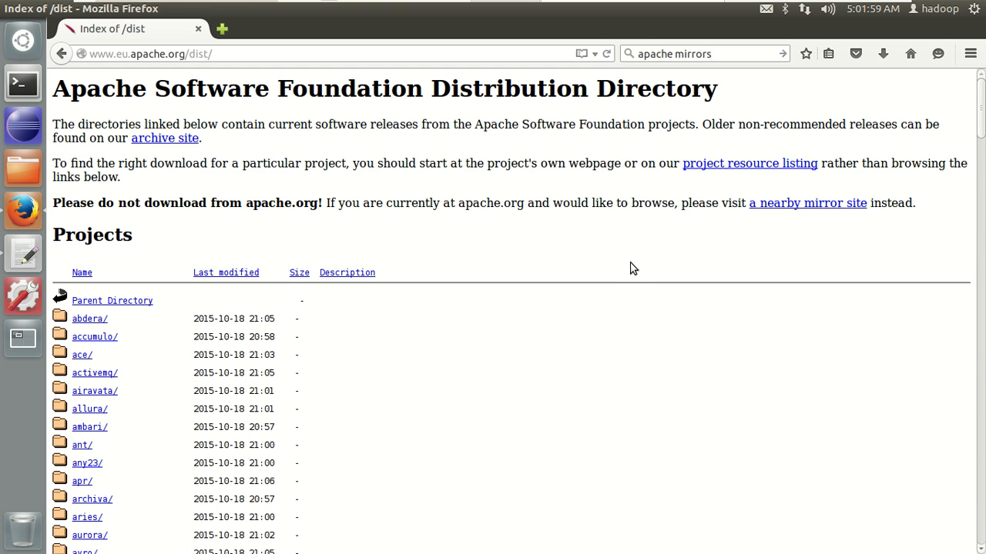
- Find 'db' on the mirror page and browse db/, derby/, then db-derby-10.12.1.1/
text(d)
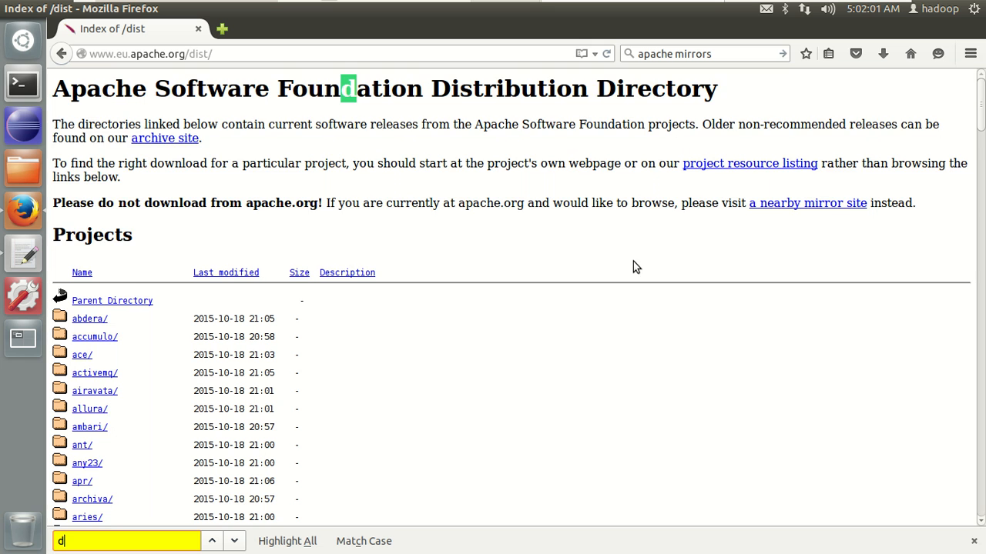
text(b)
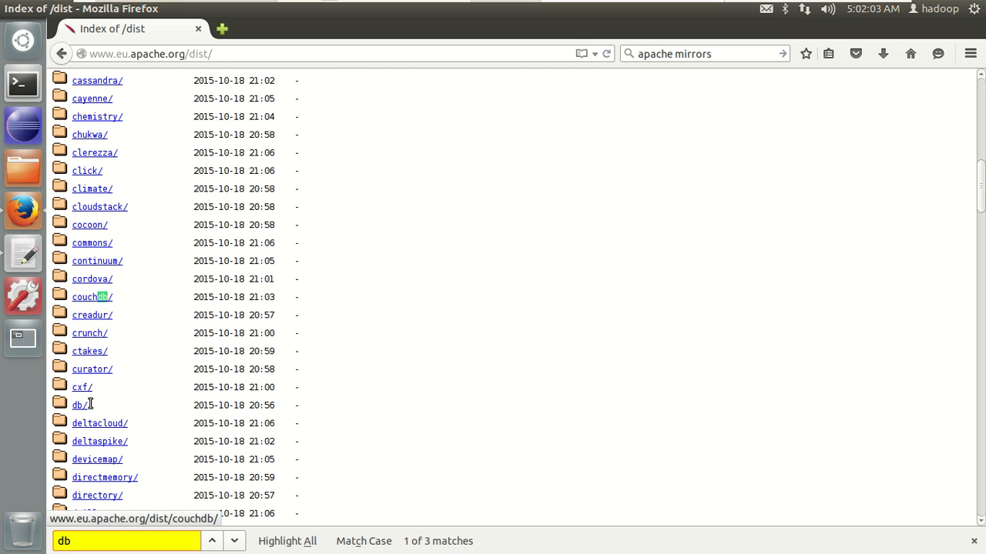
click(77, 405)
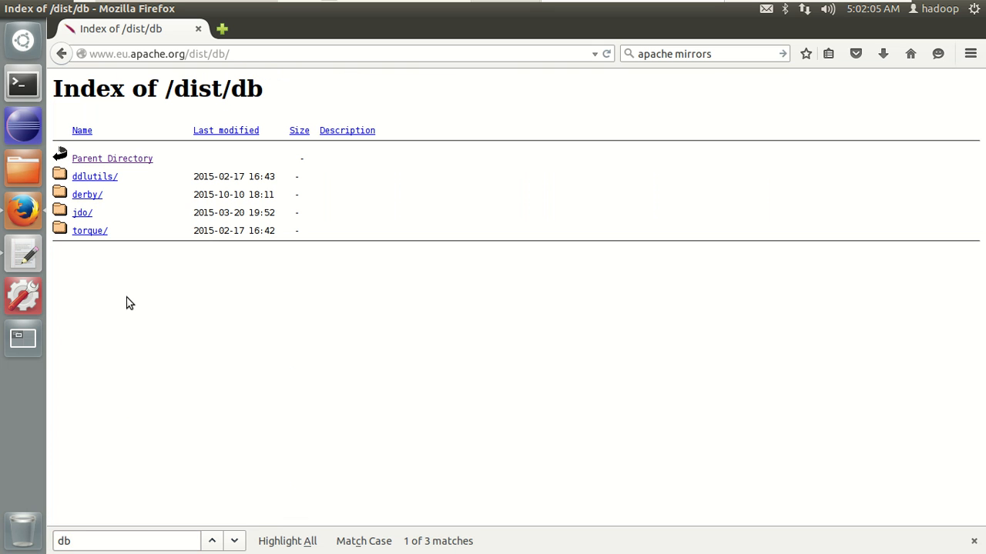
mouse_move(87, 194)
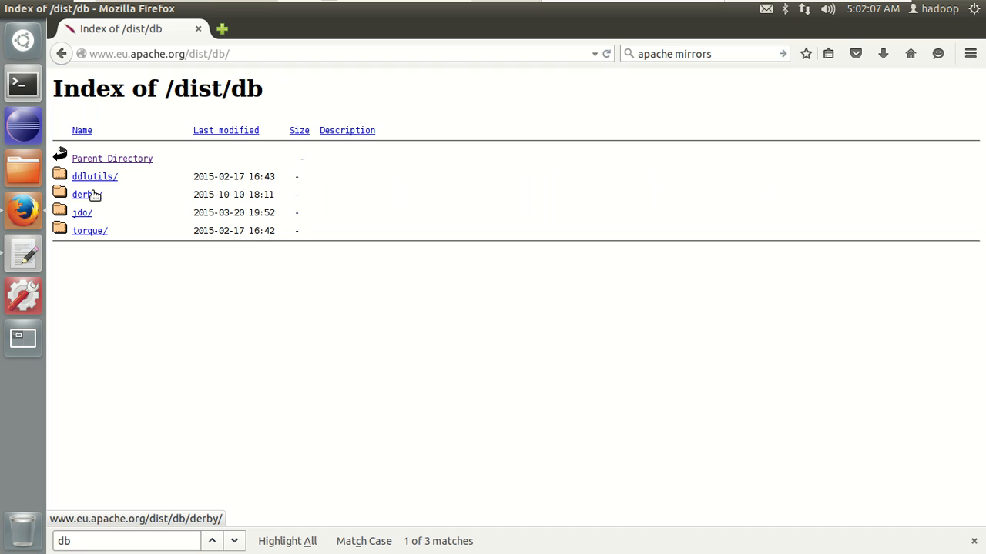
click(83, 195)
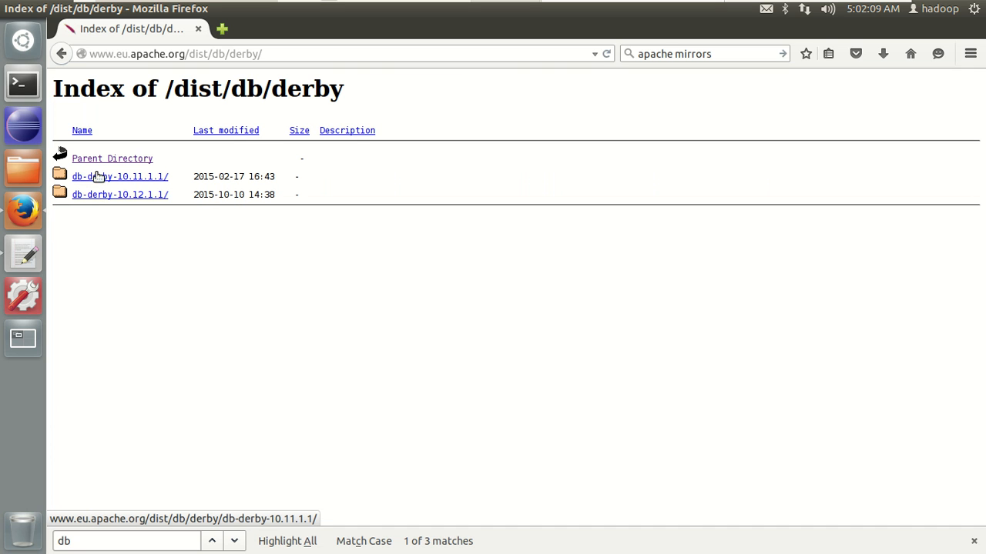
mouse_move(119, 195)
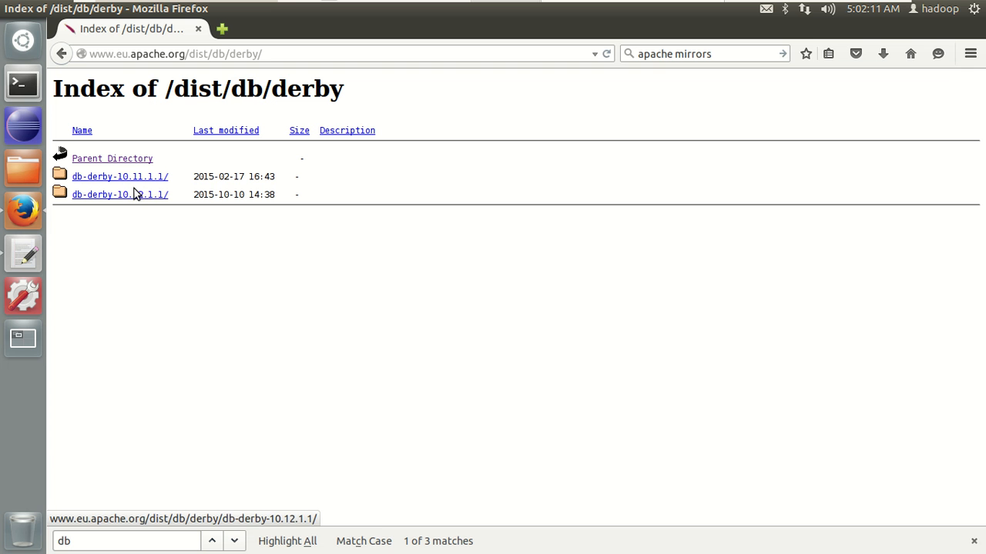
click(119, 194)
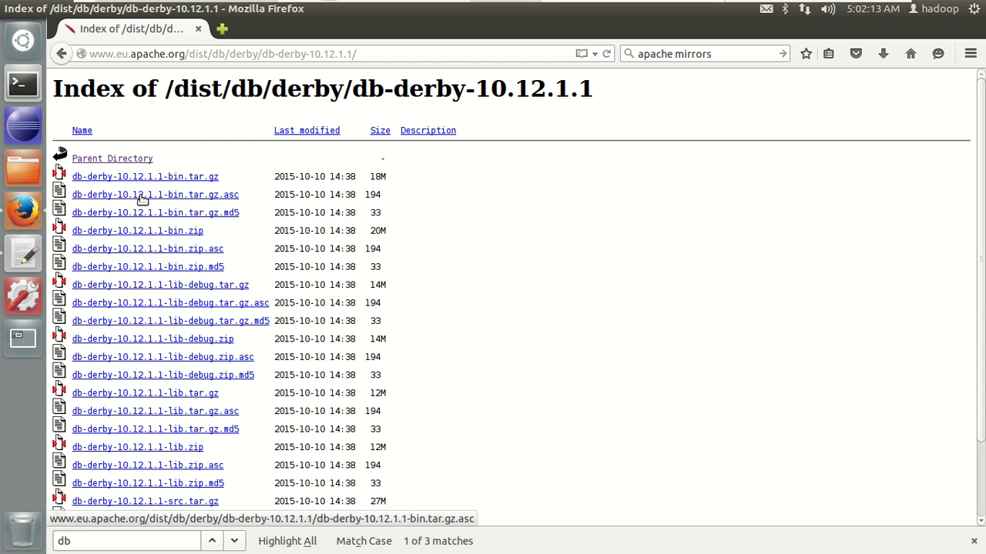
scroll(down, 3)
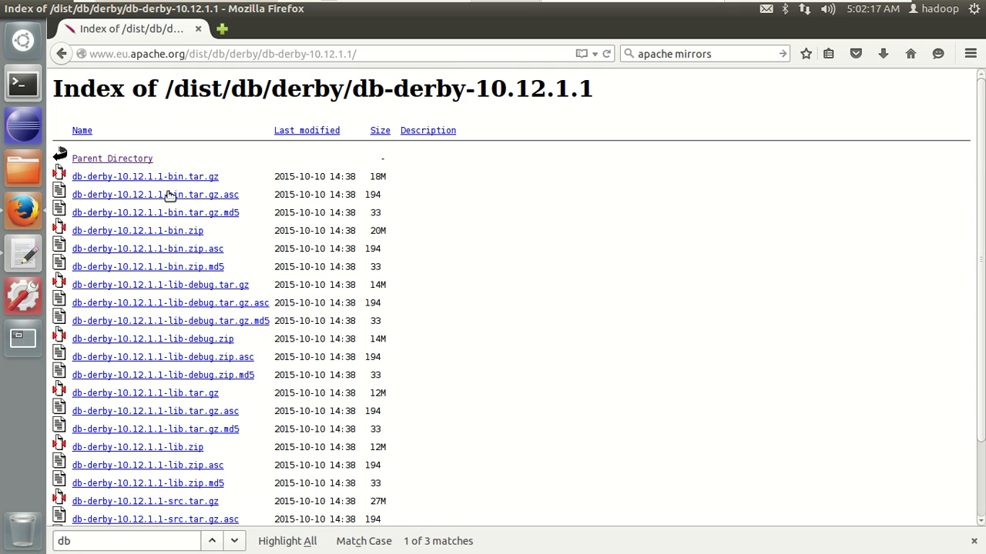
mouse_move(144, 176)
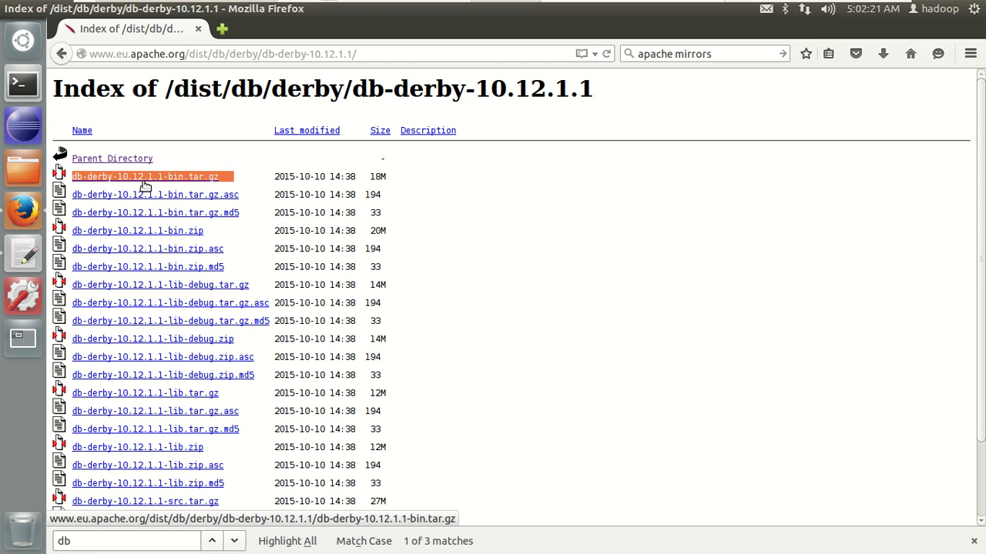
- Save db-derby-10.12.1.1-bin.tar.gz to disk from the release listing
click(146, 176)
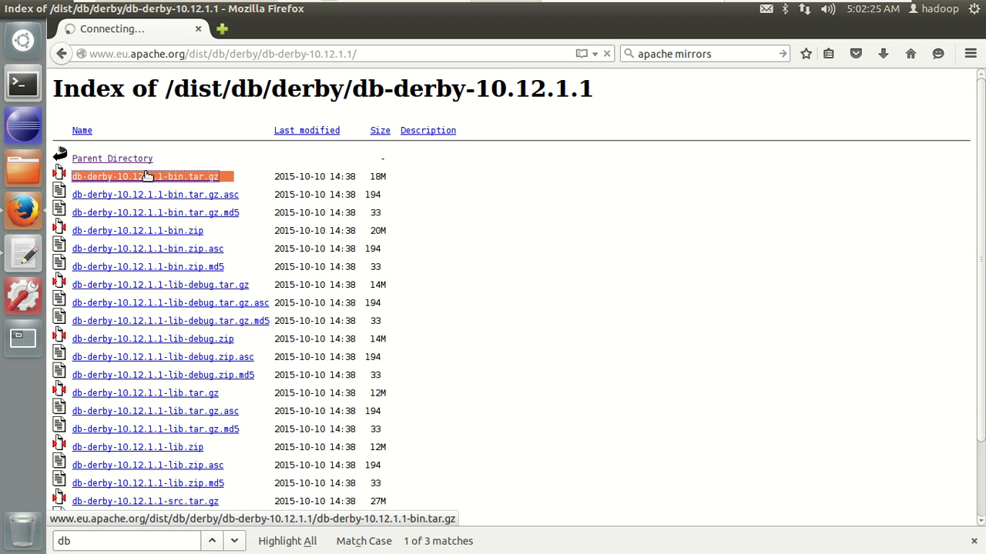
click(144, 176)
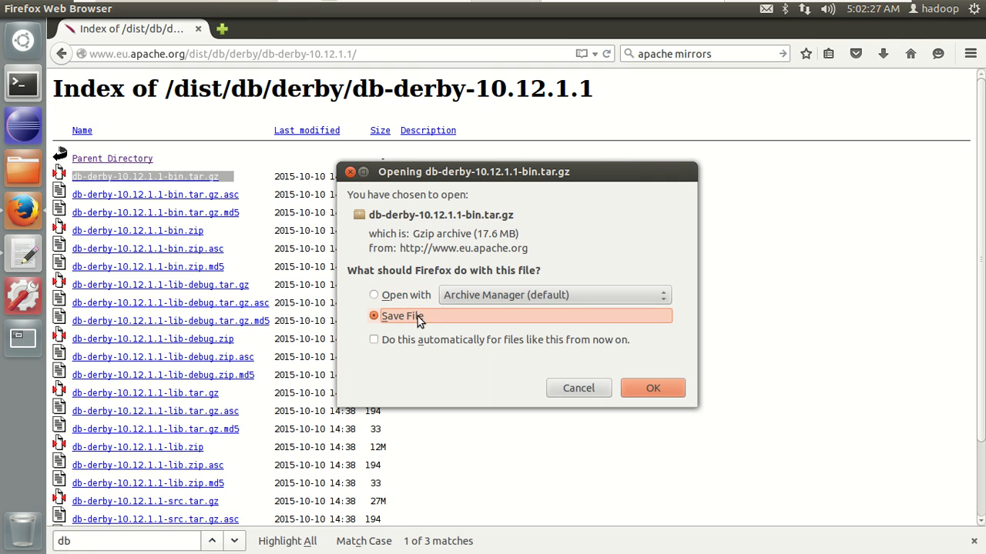
click(652, 387)
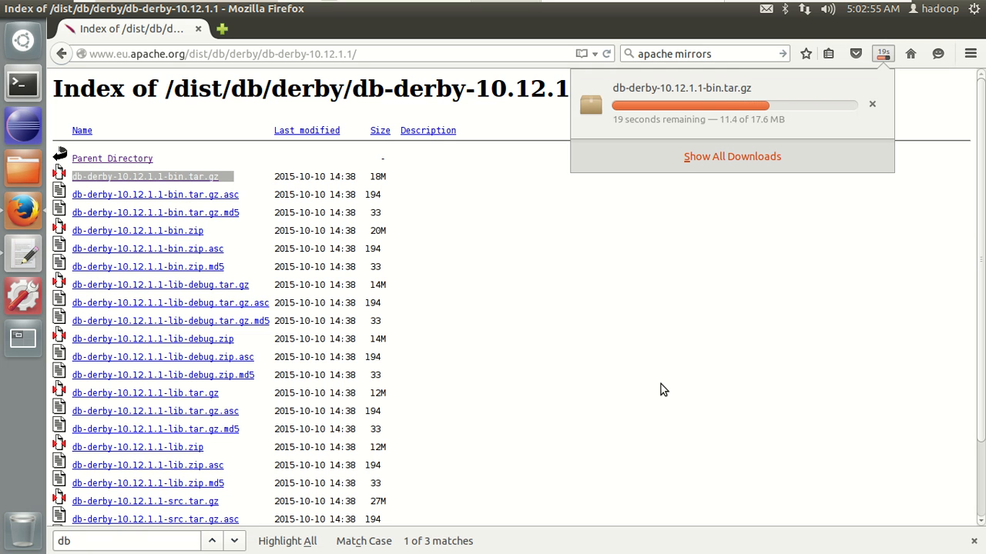
mouse_move(653, 124)
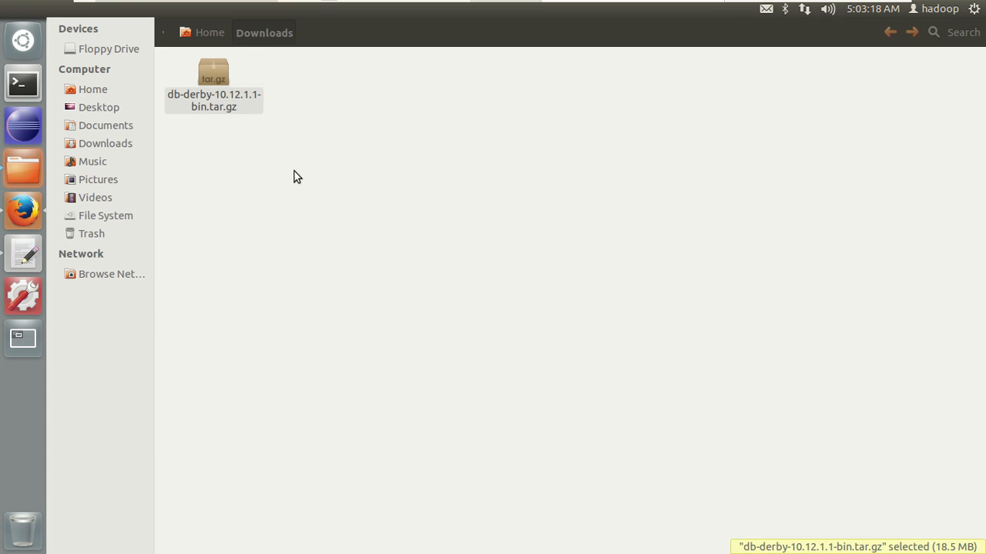
- Move db-derby-10.12.1.1-bin.tar.gz from Downloads into Home > work
click(214, 77)
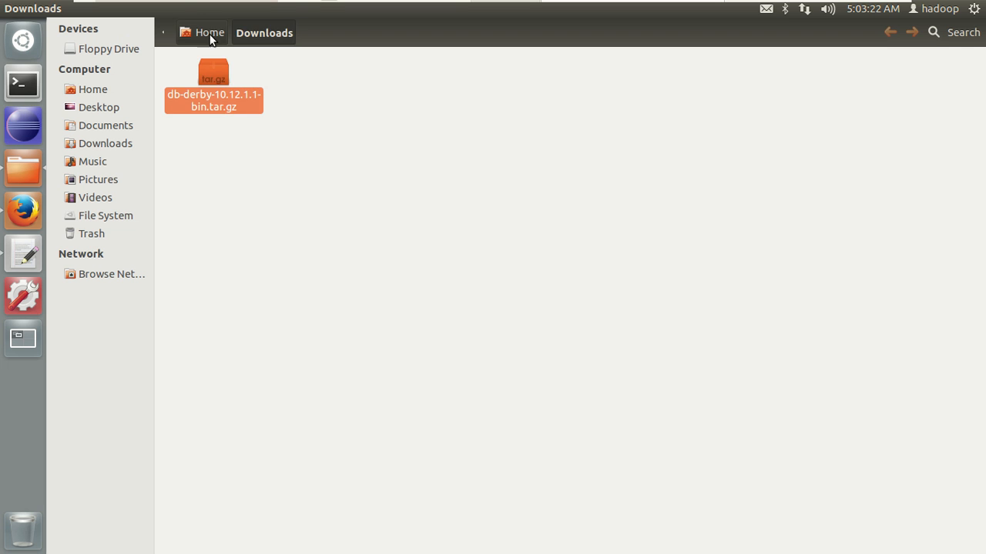
click(202, 32)
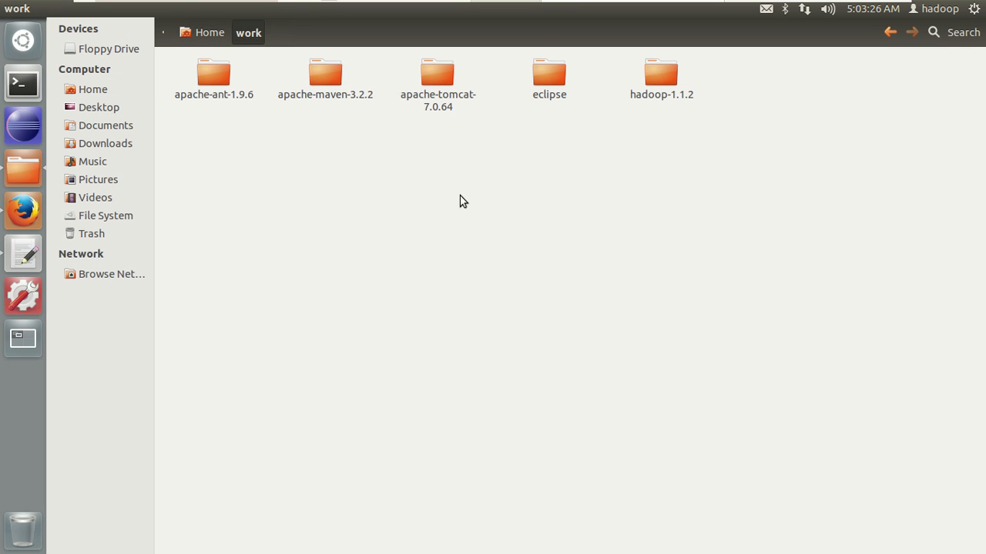
click(772, 73)
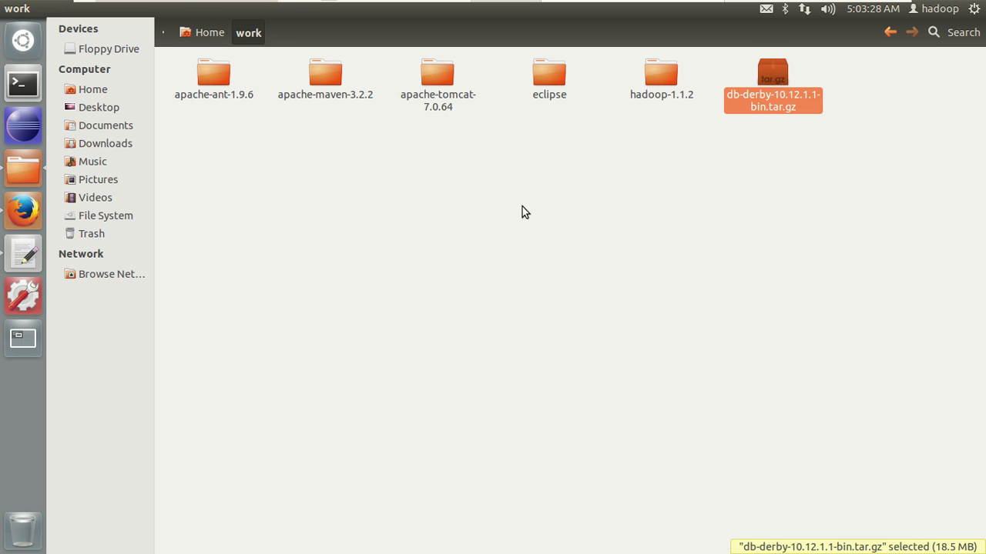
mouse_move(764, 98)
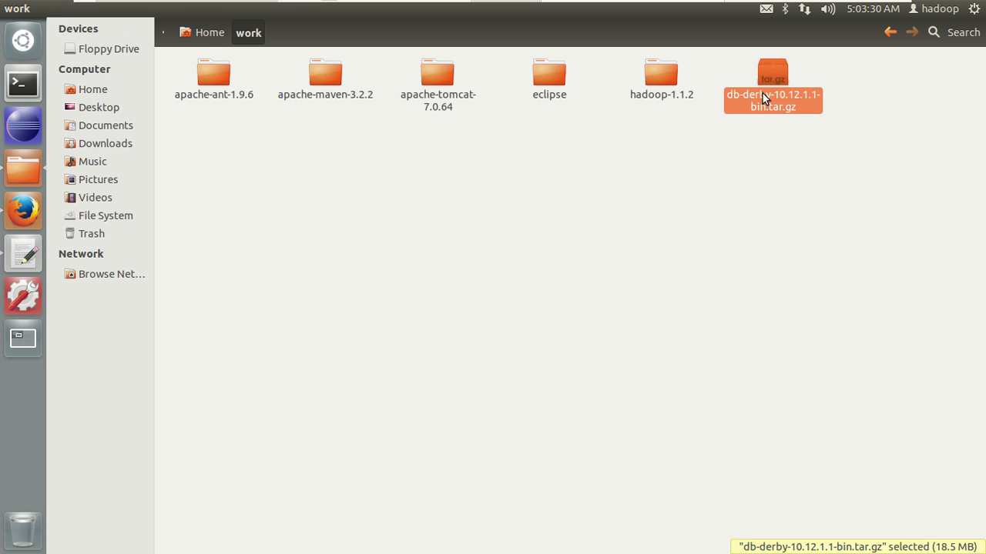
- Extract the Derby archive here and open the db-derby-10.12.1.1-bin folder
right_click(772, 96)
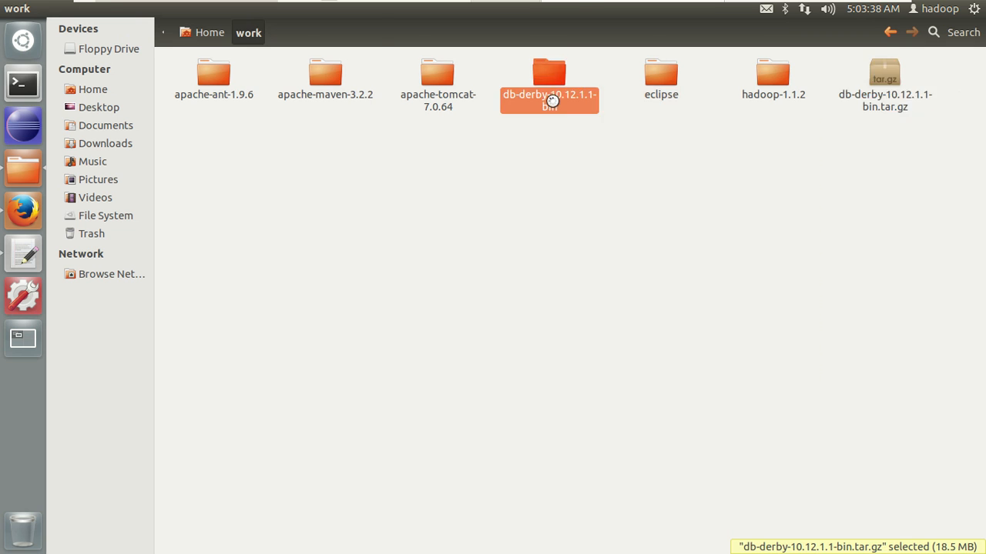
double_click(549, 74)
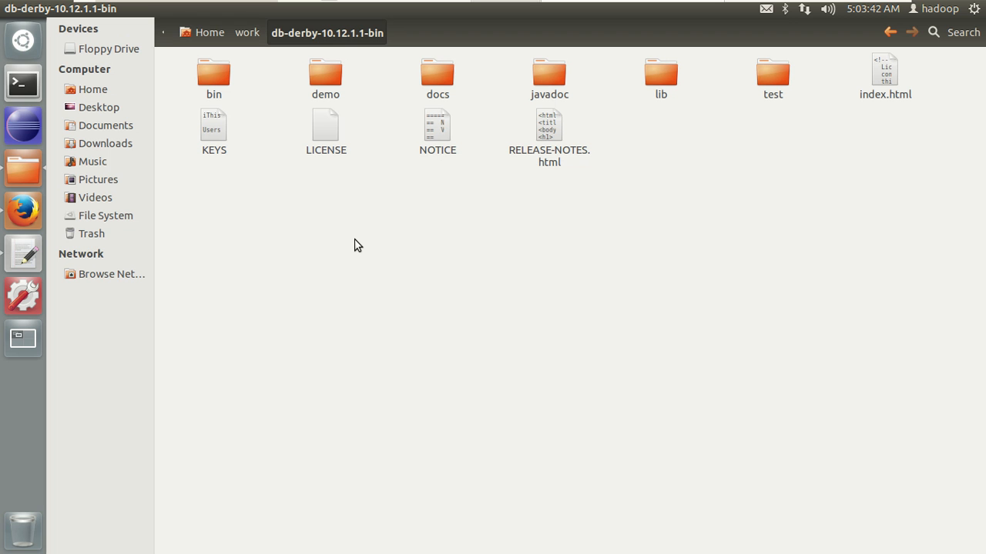
mouse_move(377, 245)
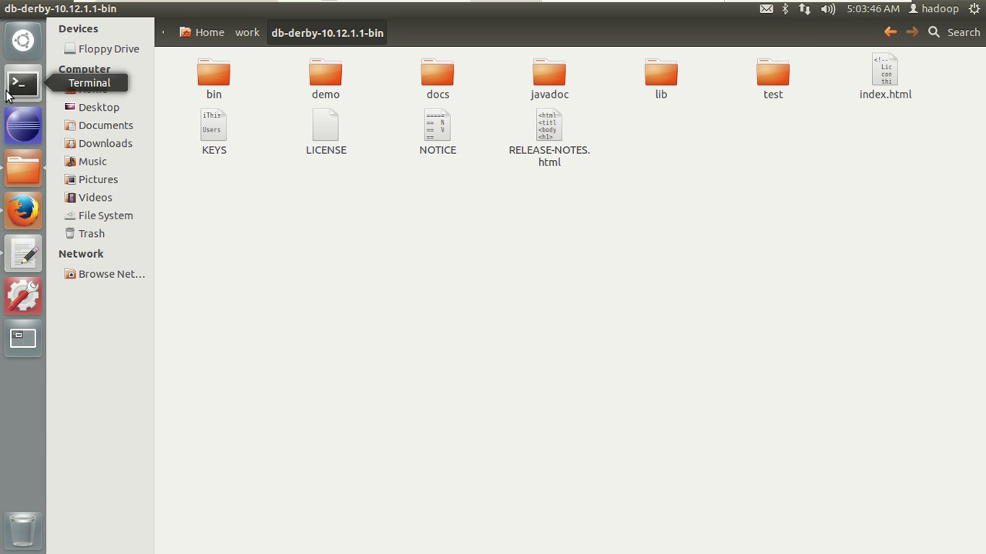
- Launch Terminal and start the command 'gedit ~/.bashrc'
click(22, 83)
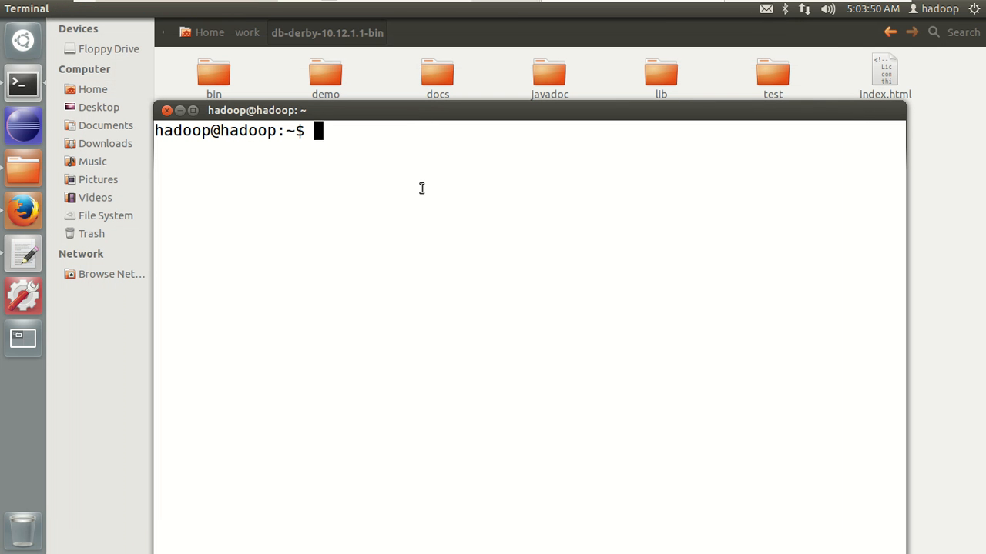
text(gedit ~)
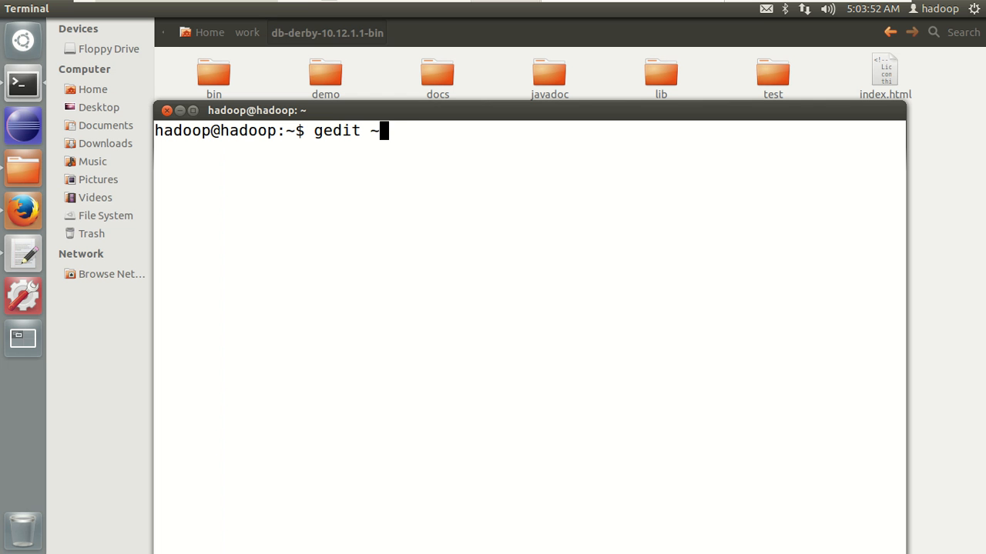
text(/.ba)
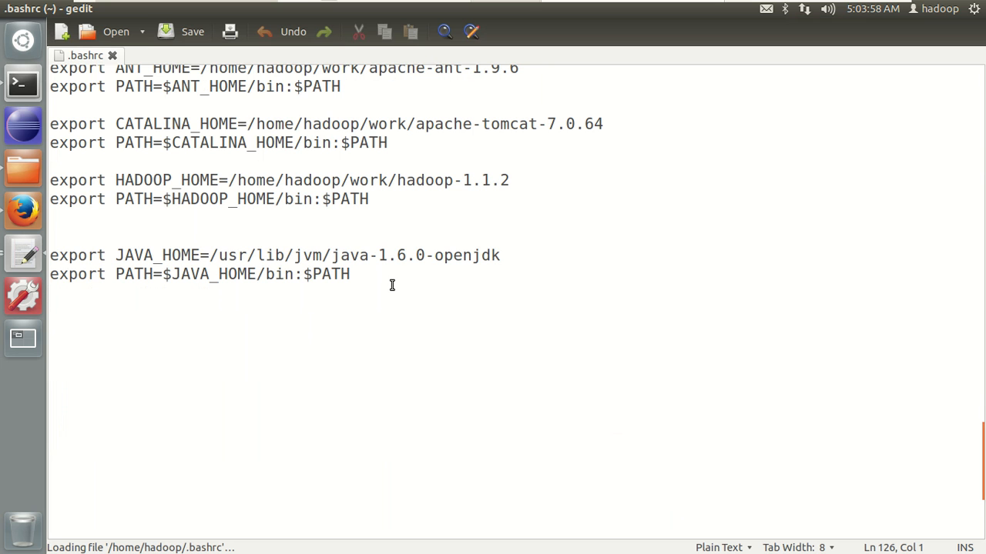
- Type 'export DERBY_HOME=/home/hadoop/work' in .bashrc, then check the Derby folder name in Nautilus
text(e)
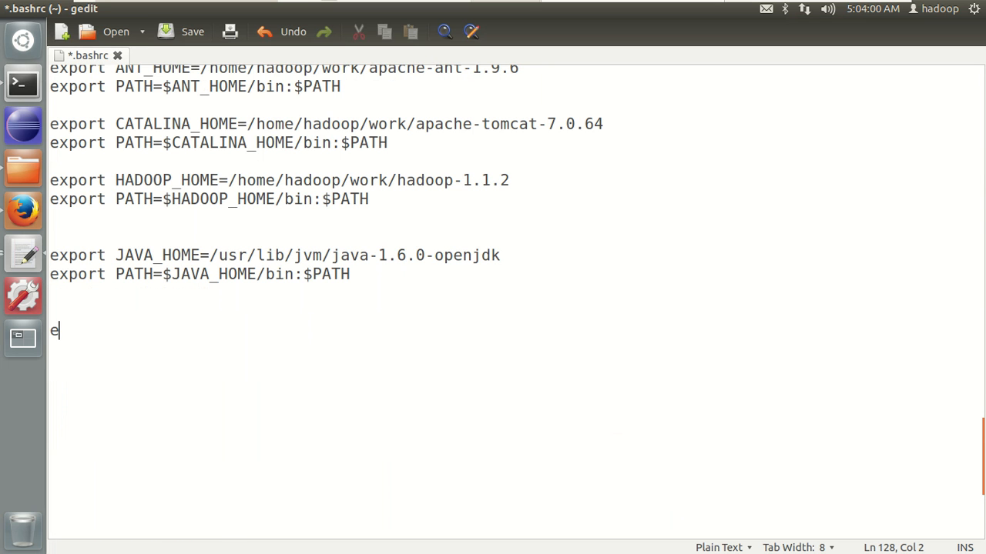
text(xport D)
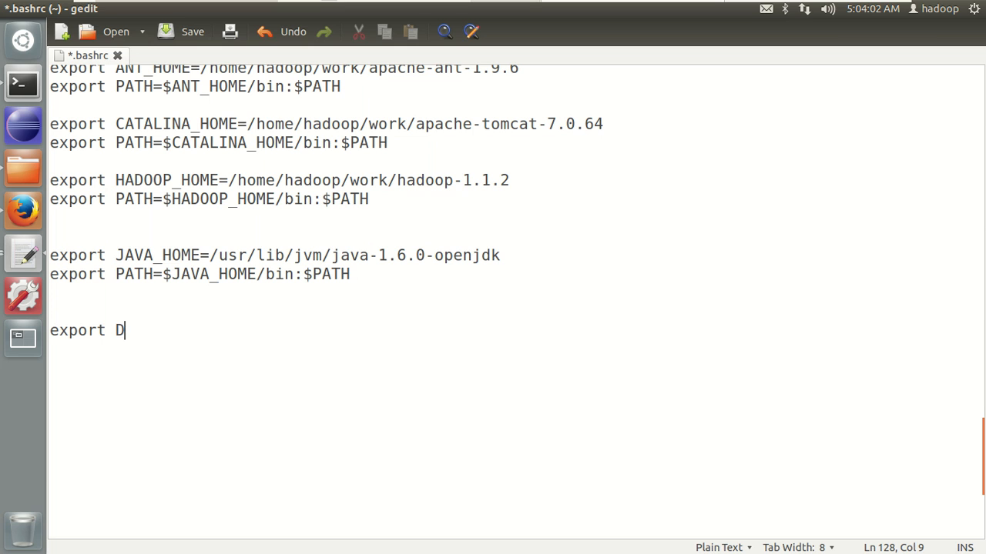
text(ERBY_)
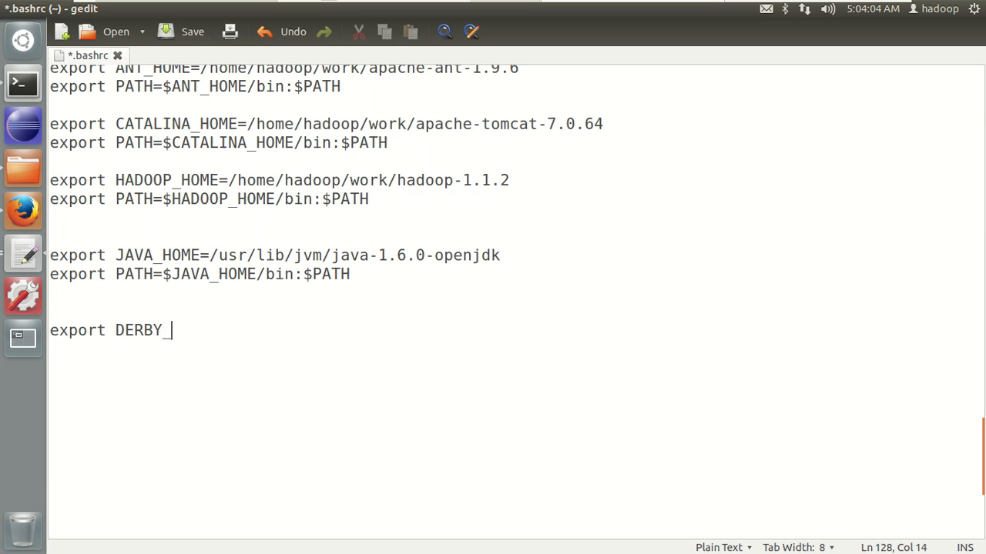
text(HOME)
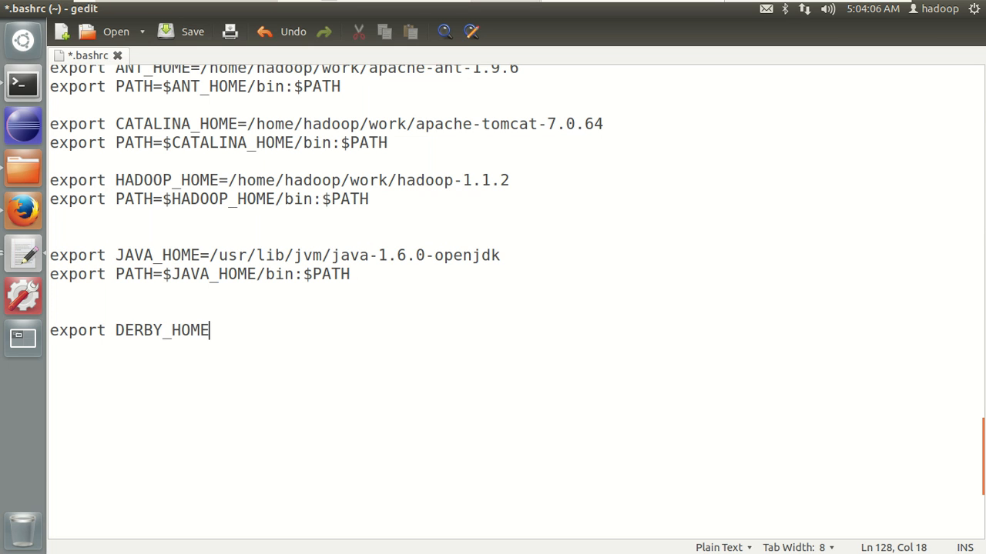
text(=/)
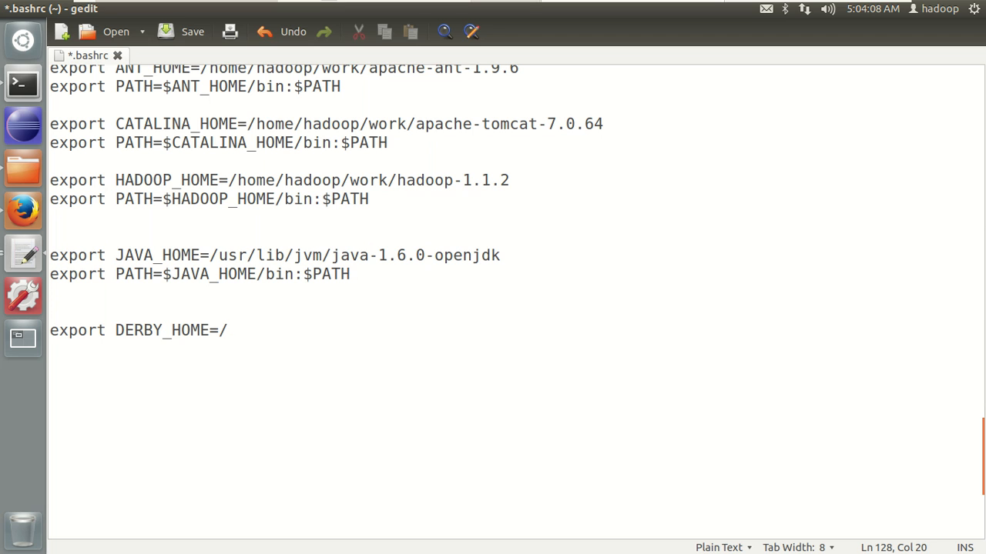
text(home/hadoo)
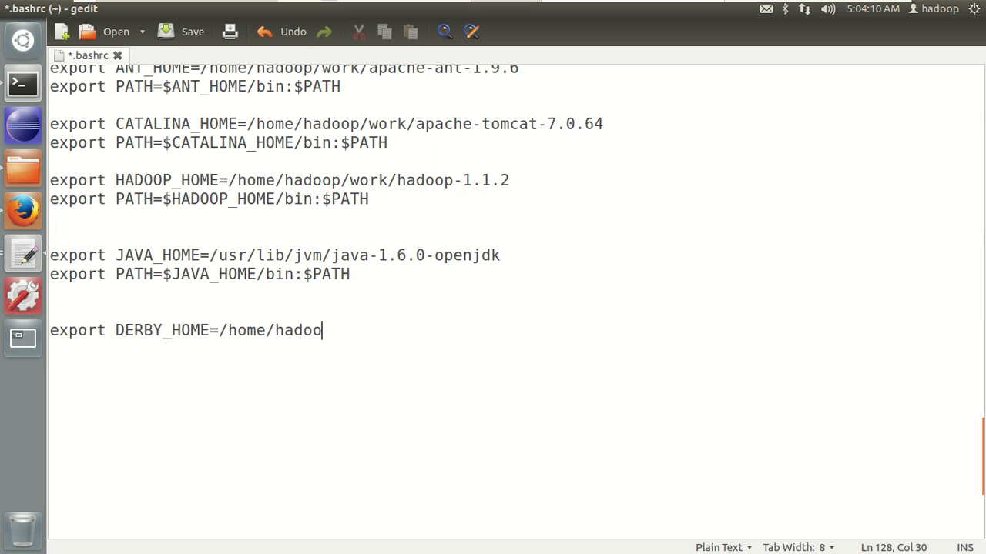
text(p/work)
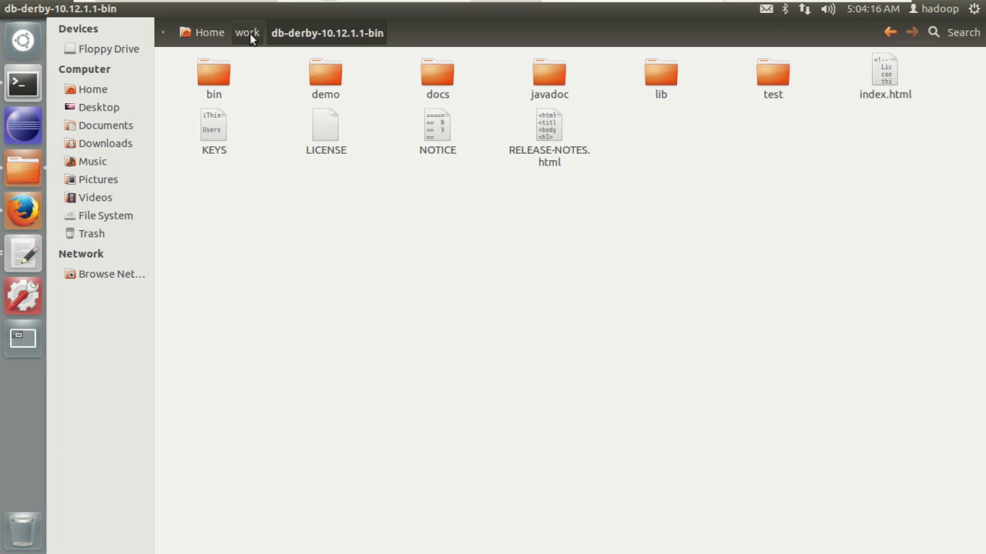
click(247, 33)
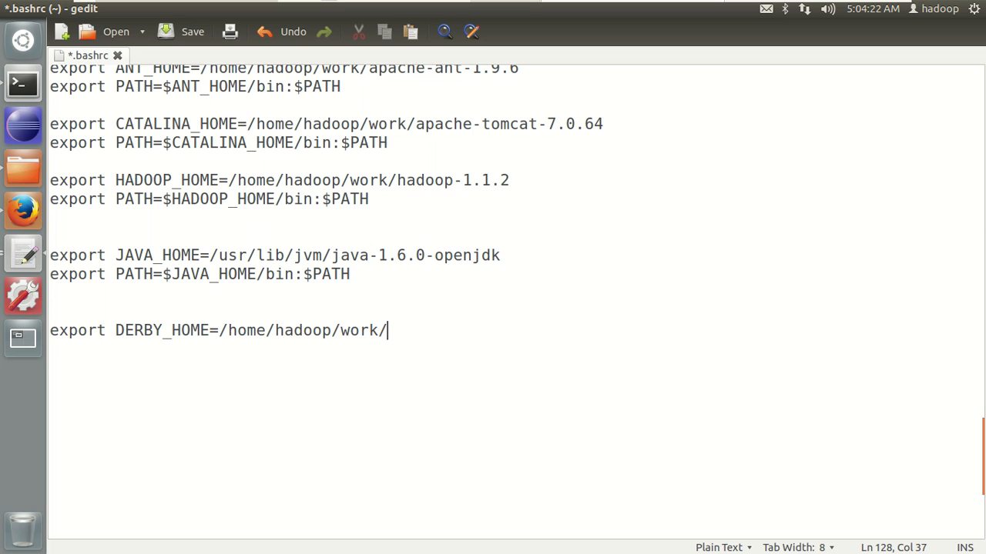
- Finish DERBY_HOME with db-derby-10.12.1.1-bin, add 'export PATH=$DERBY_HOME/bin:$PATH', and save
text(db-derby-10.12.1.1-bin)
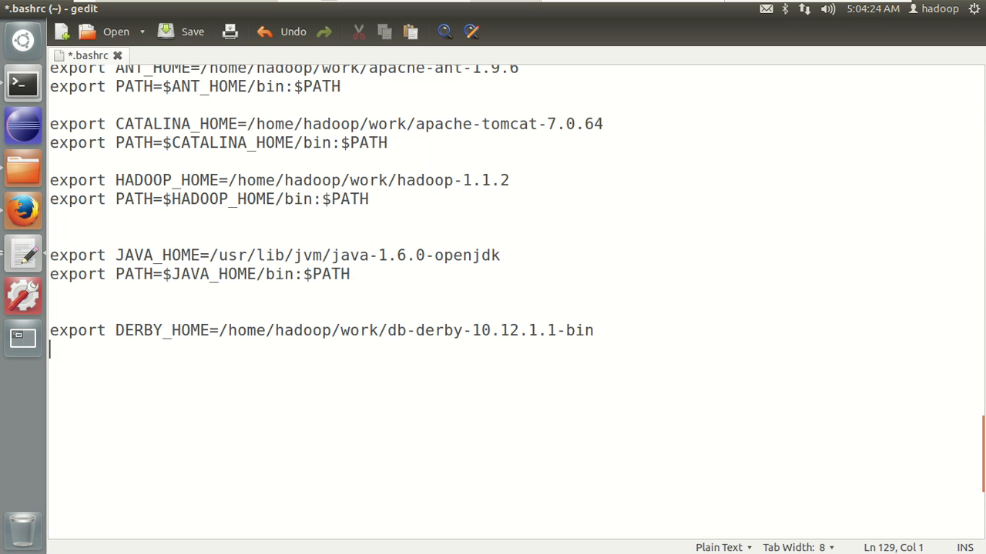
text(export PA)
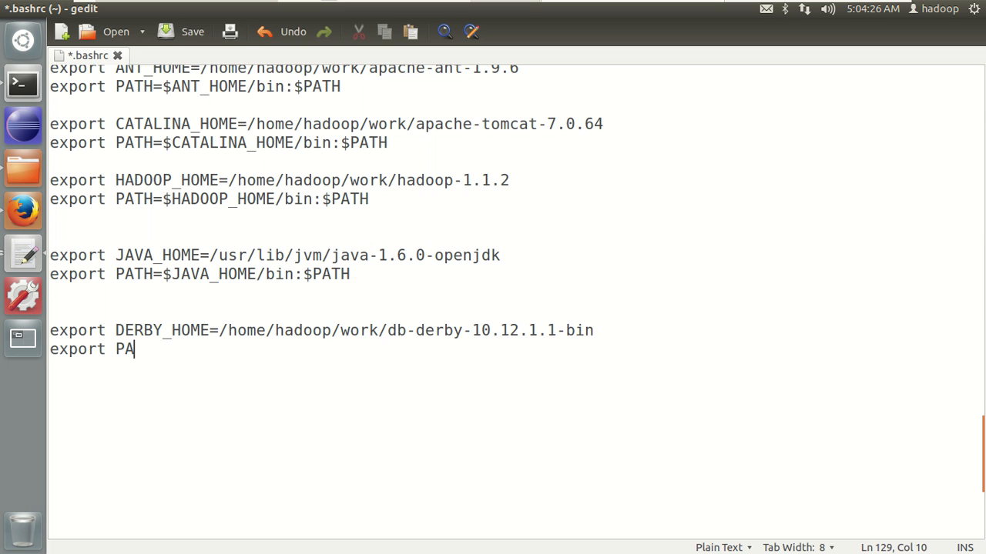
text(TH=)
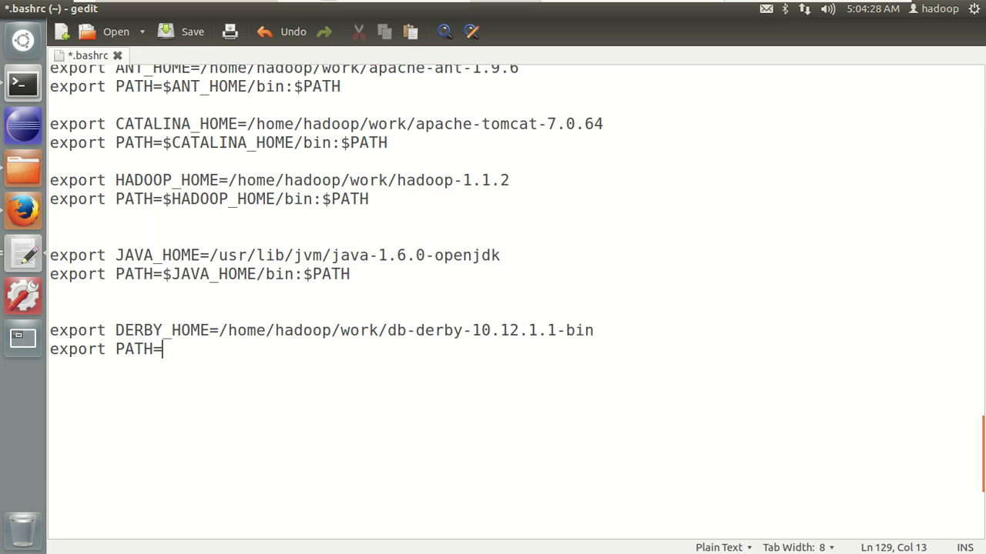
text($DERBY)
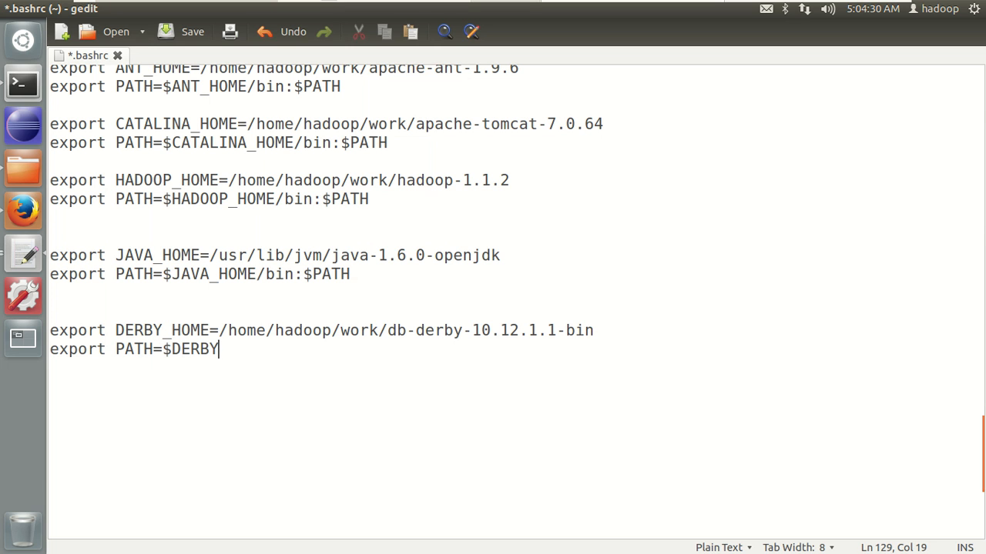
text(_HOME)
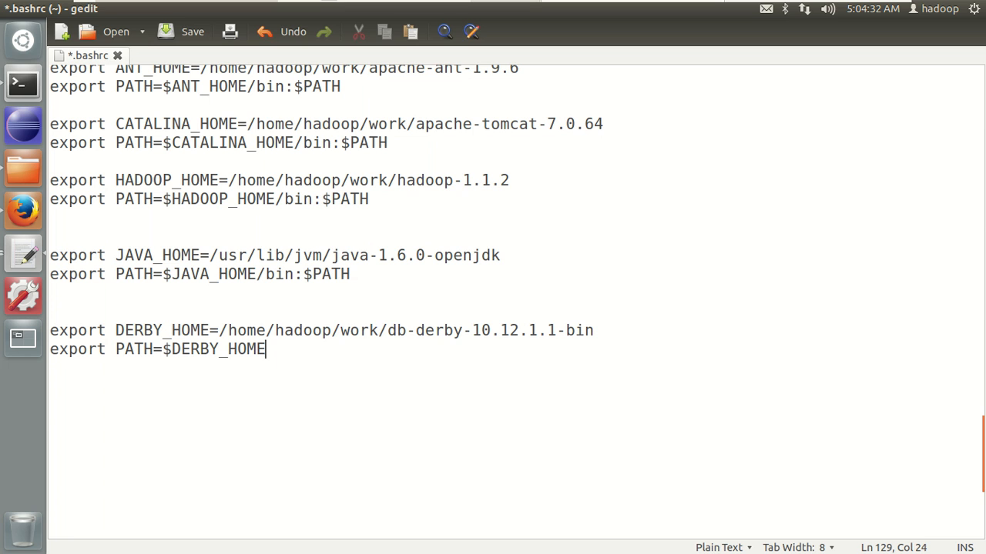
text(/bin:)
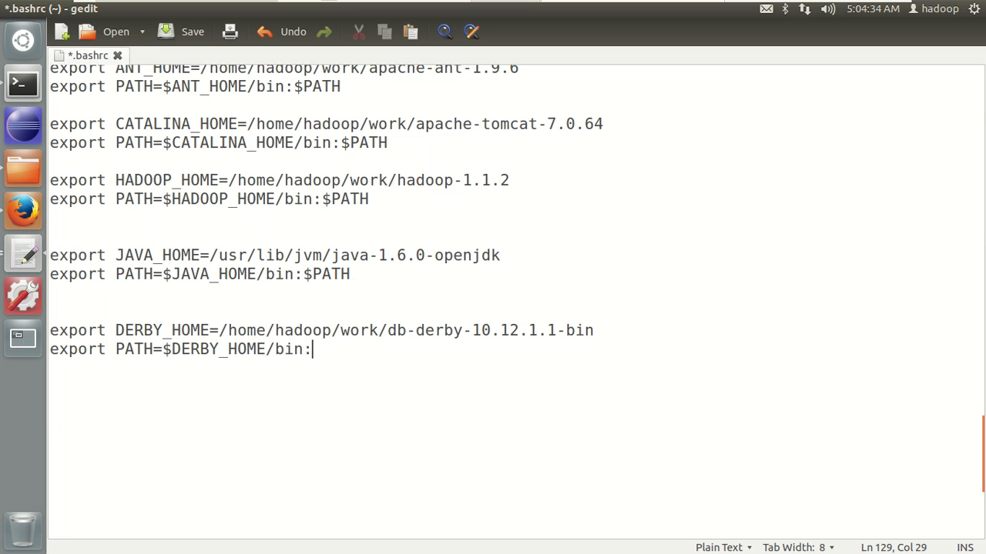
text($)
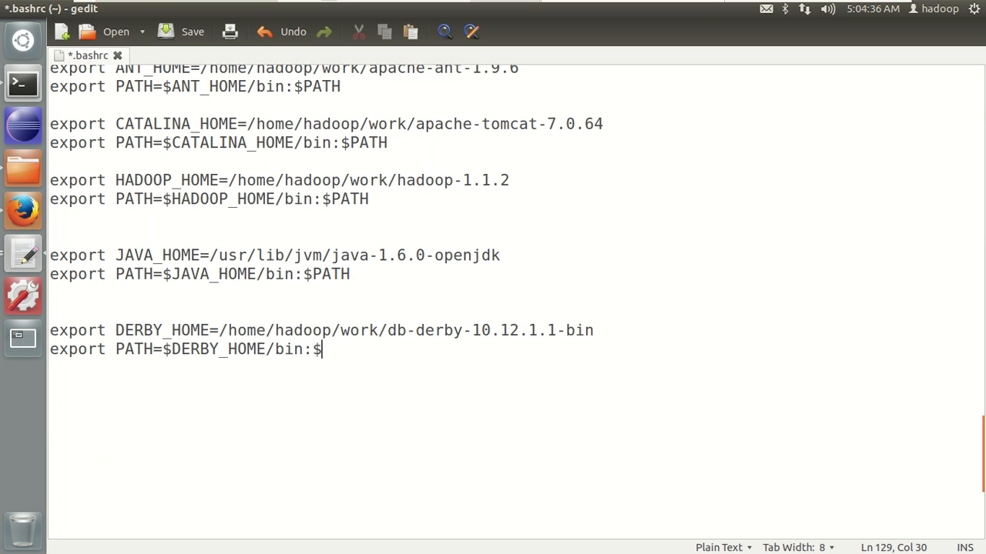
text(PATH)
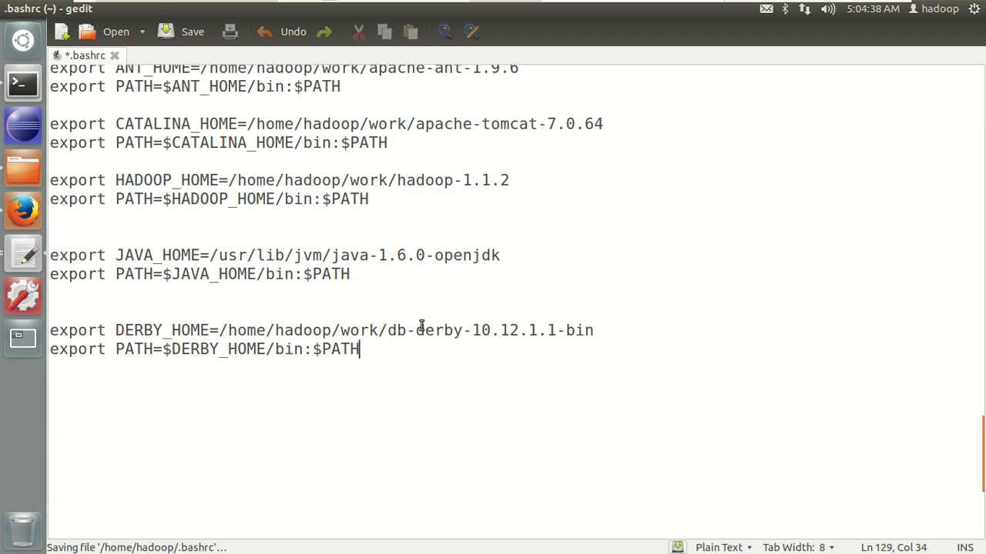
click(191, 32)
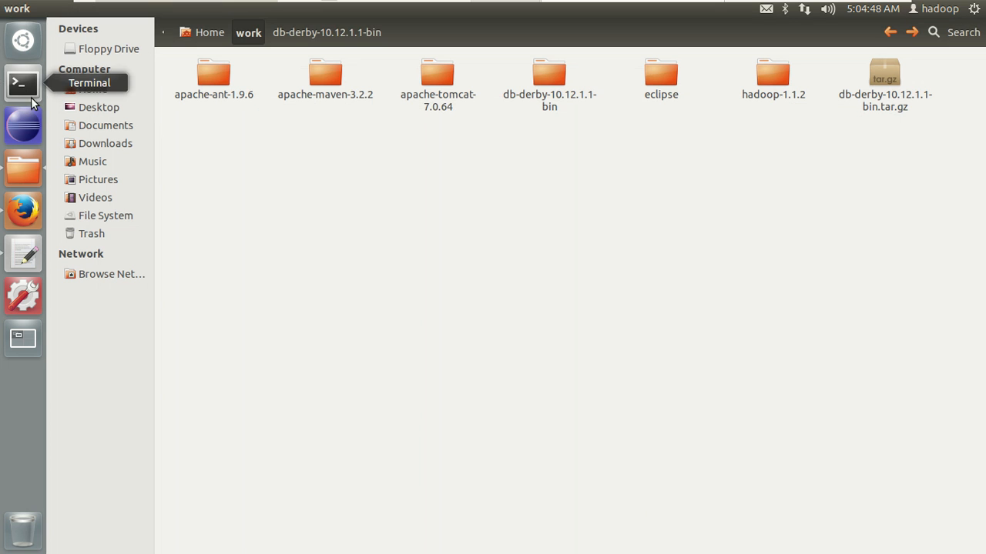
- Open a new Terminal window from the launcher over the Nautilus work folder
click(23, 83)
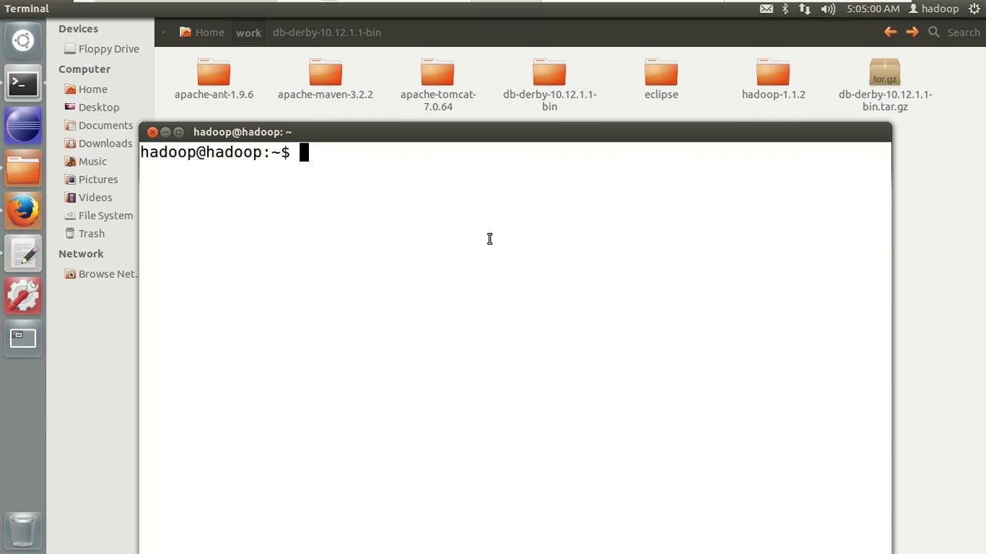
- Run jps, then start the Derby server in the background with 'startNetworkServer -h 0.0.0.0 &'
text(j)
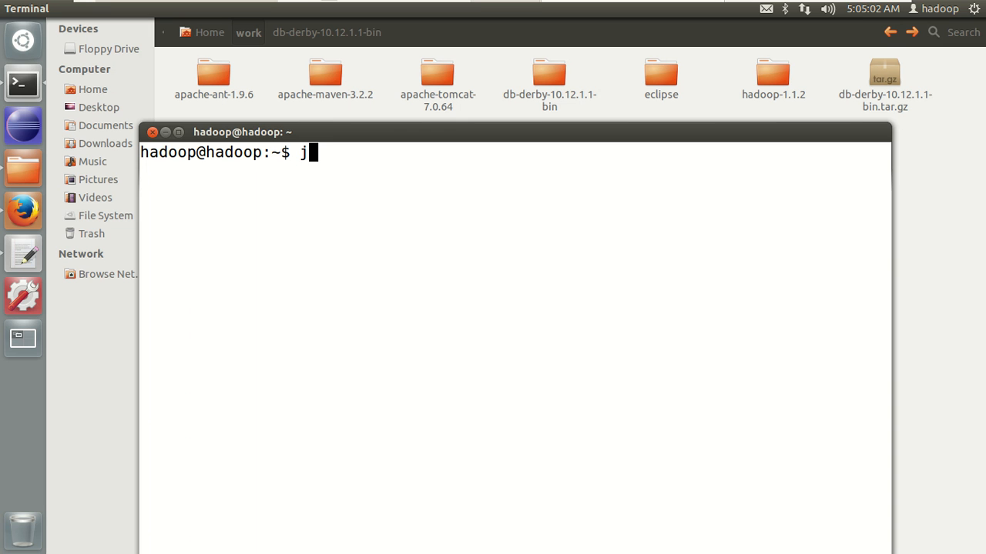
text(ps)
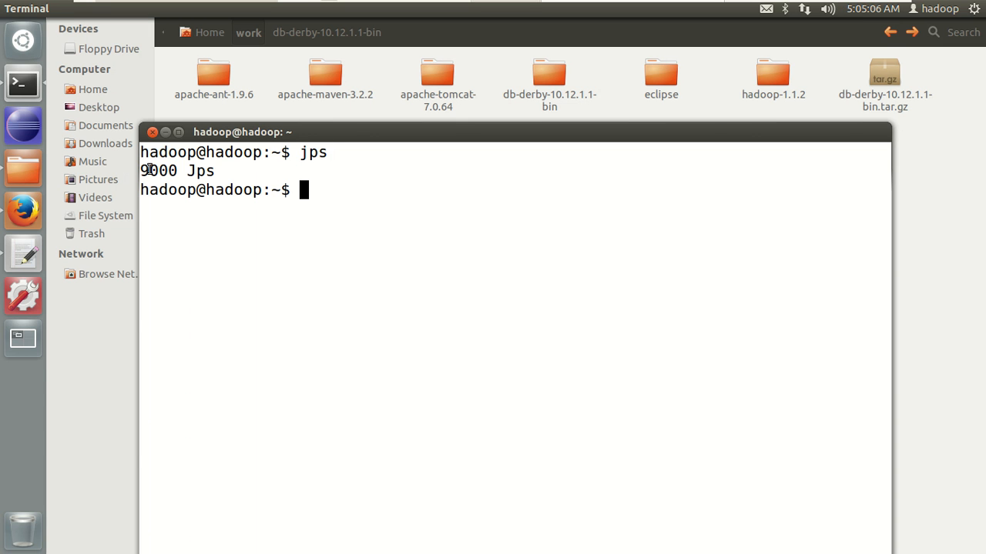
mouse_move(237, 179)
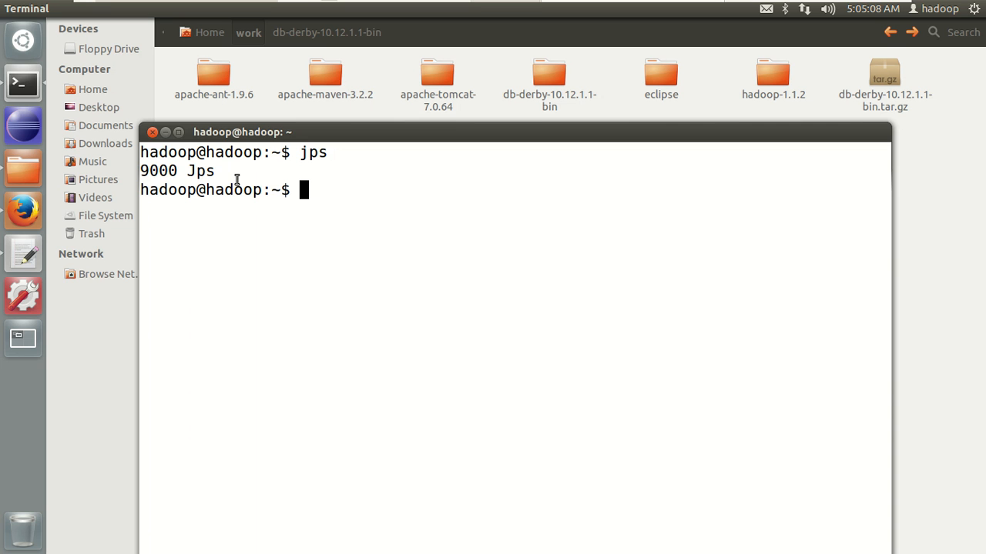
text(start)
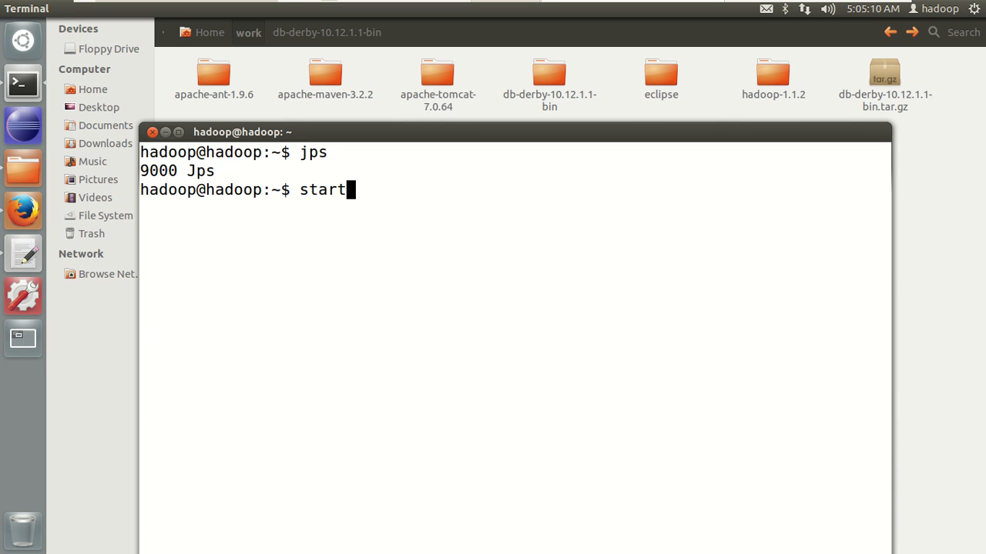
text(NetworkServer)
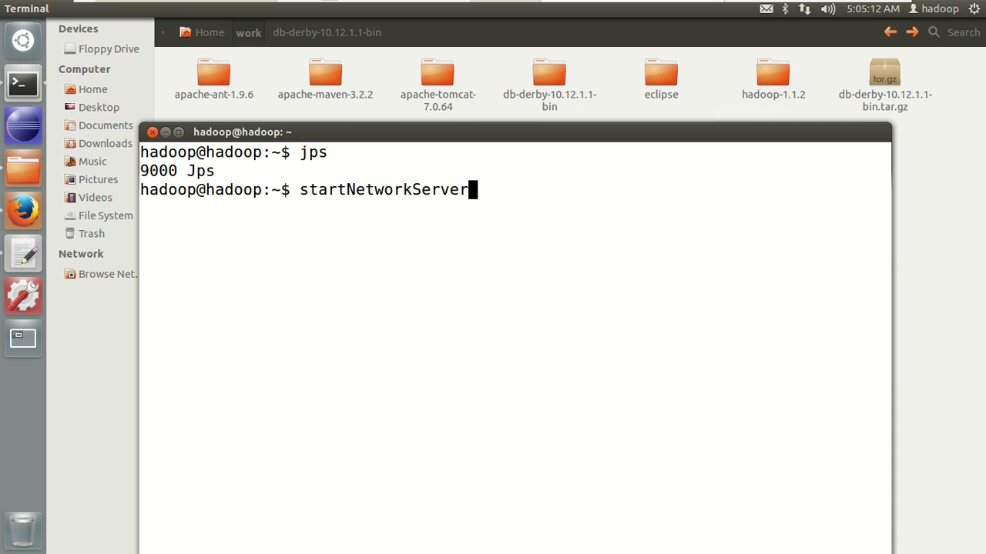
text(-h)
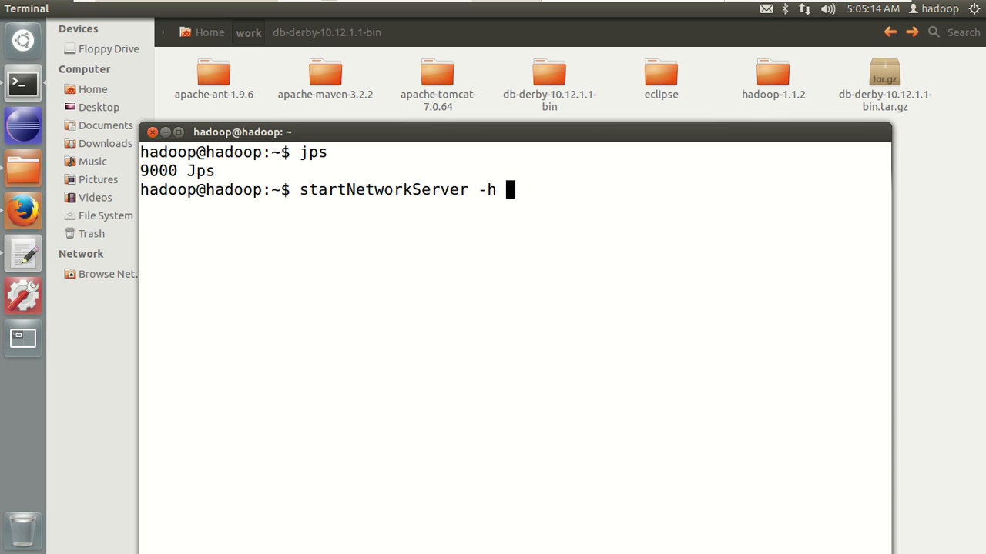
text(0.0.)
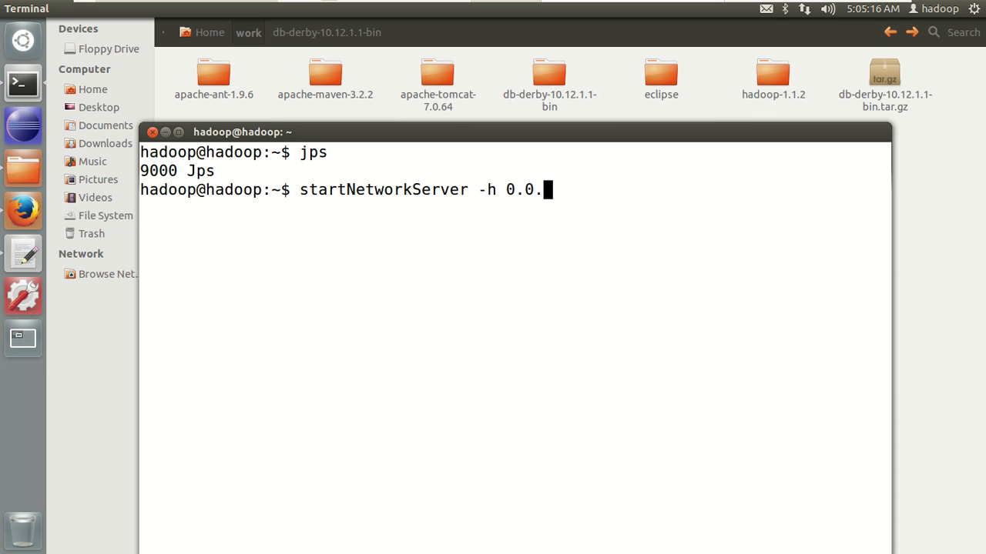
text(0.0)
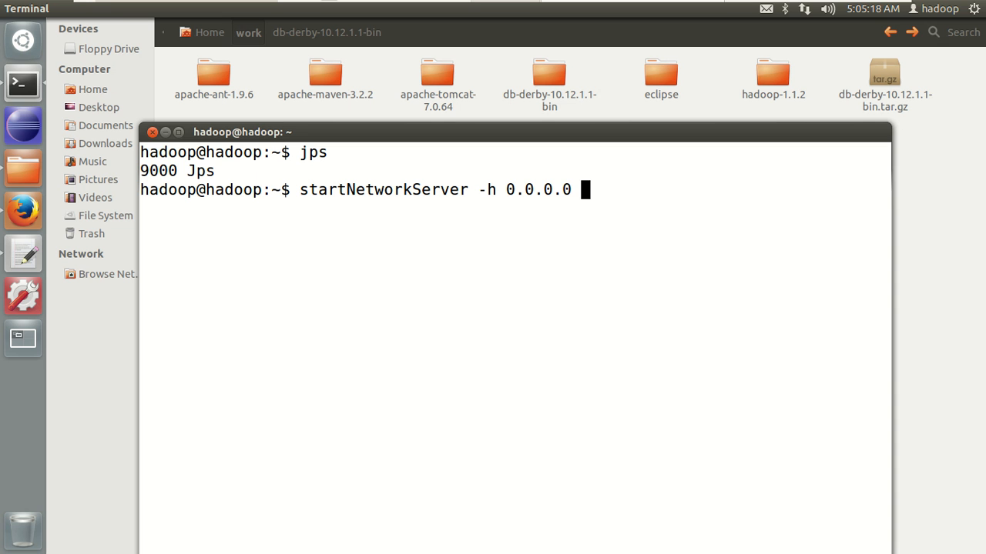
text(&)
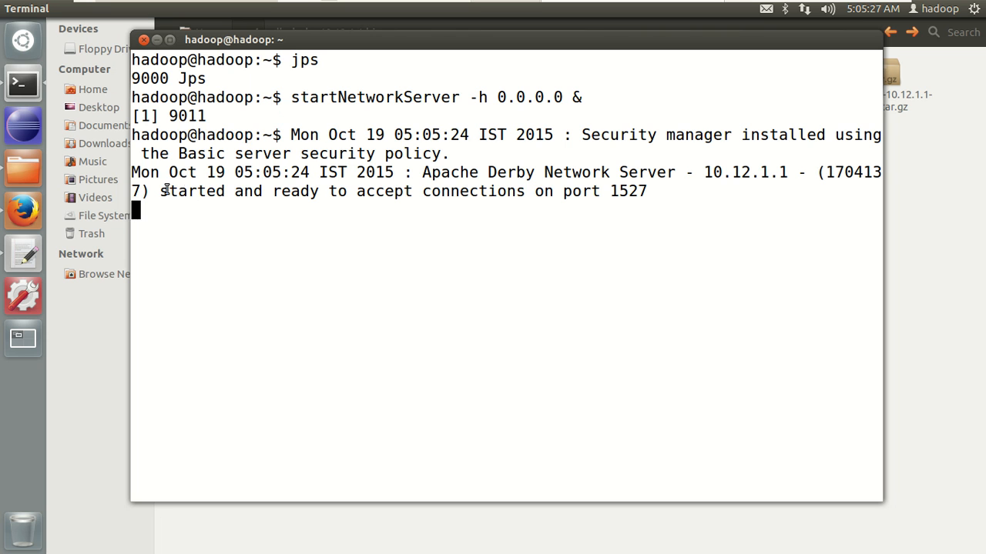
- Highlight the 'ready to accept connections on port 1527' message and run jps to list NetworkServerControl
drag(159, 191, 650, 191)
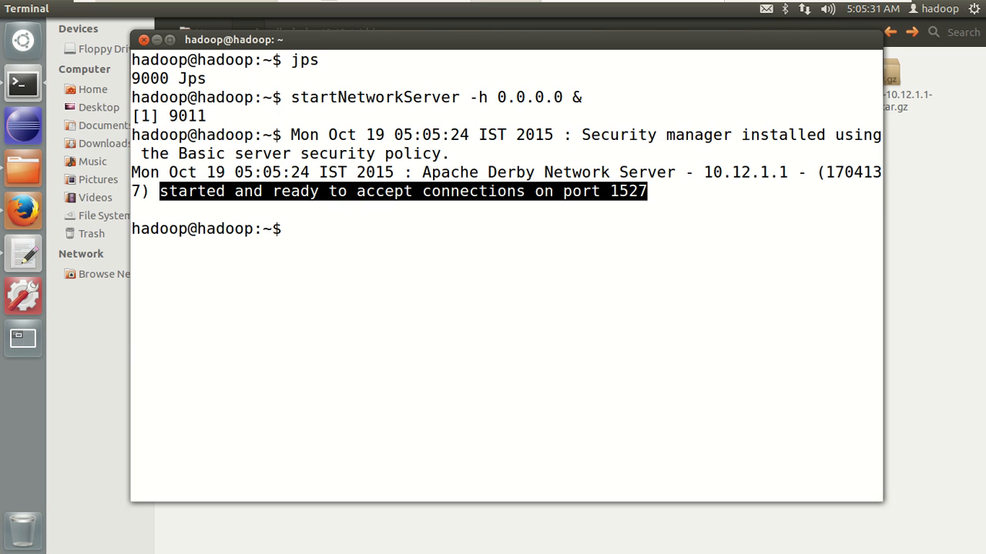
text(jps)
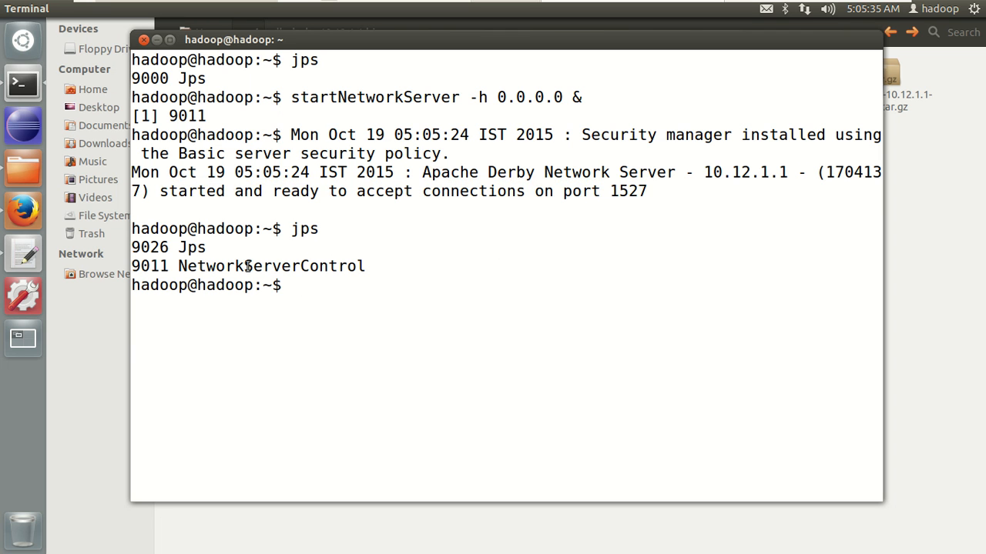
text(jps)
text(stopNetworkServer -h 0.0.0.0 &)
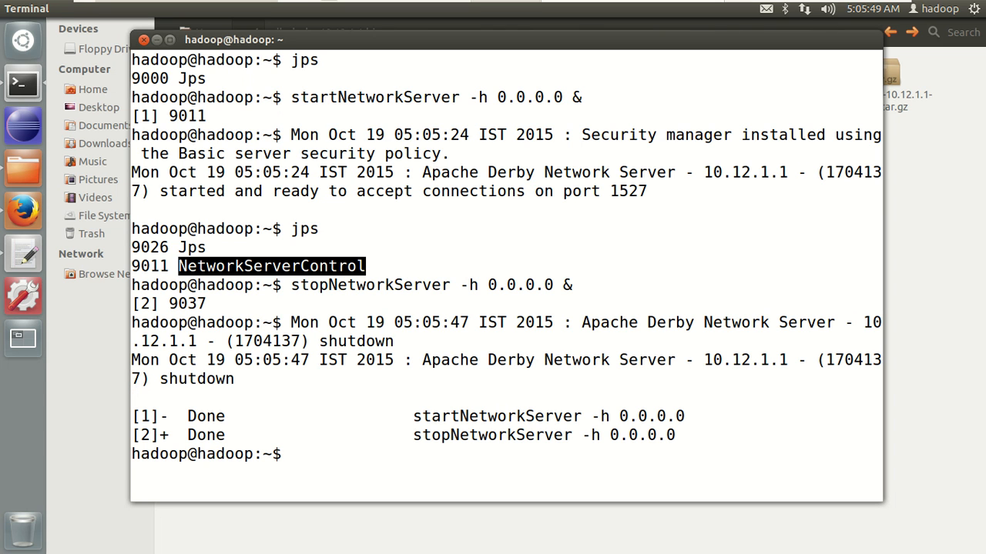
- Run jps to confirm NetworkServerControl is gone after stopping the Derby server
text(jps)
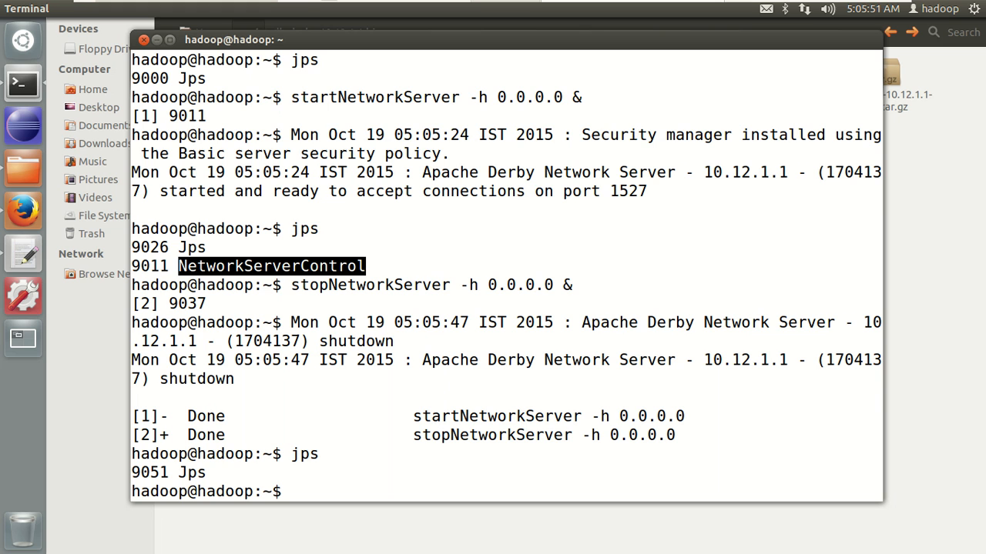